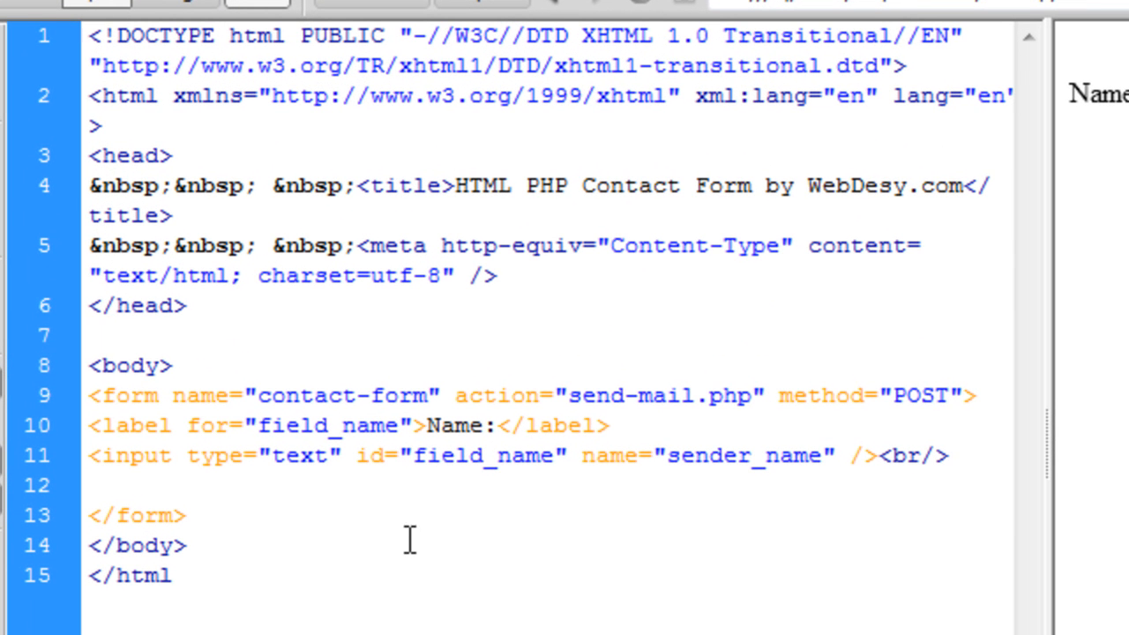
- Type 'Your e-mail' and 'Phone' label-and-input lines (field_email, field_phone) below the Name input
click(184, 545)
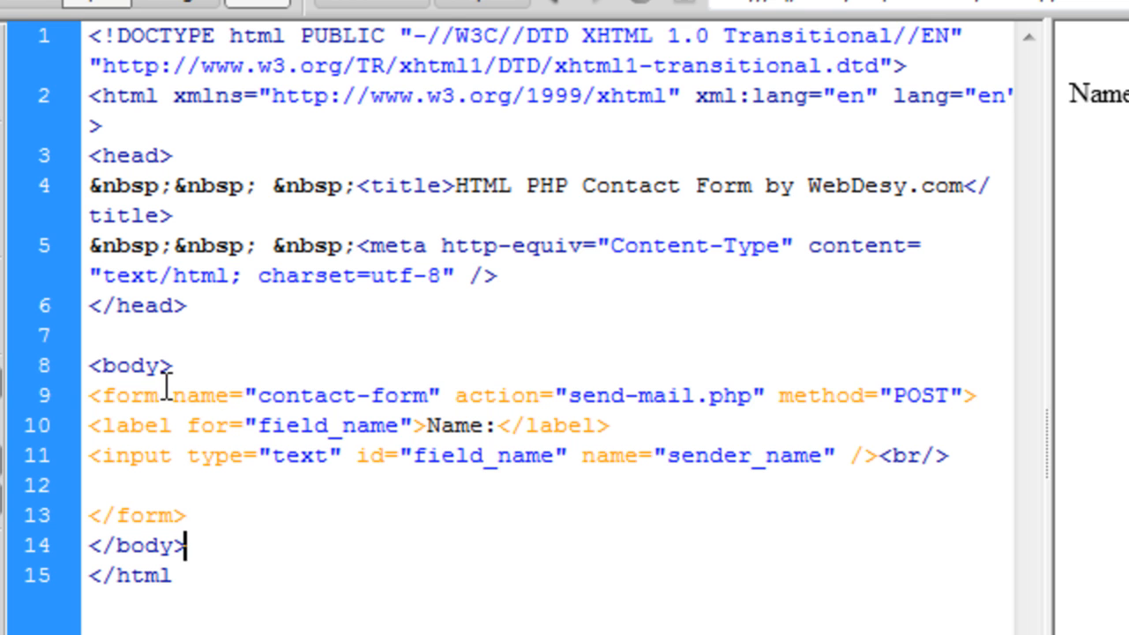
double_click(128, 395)
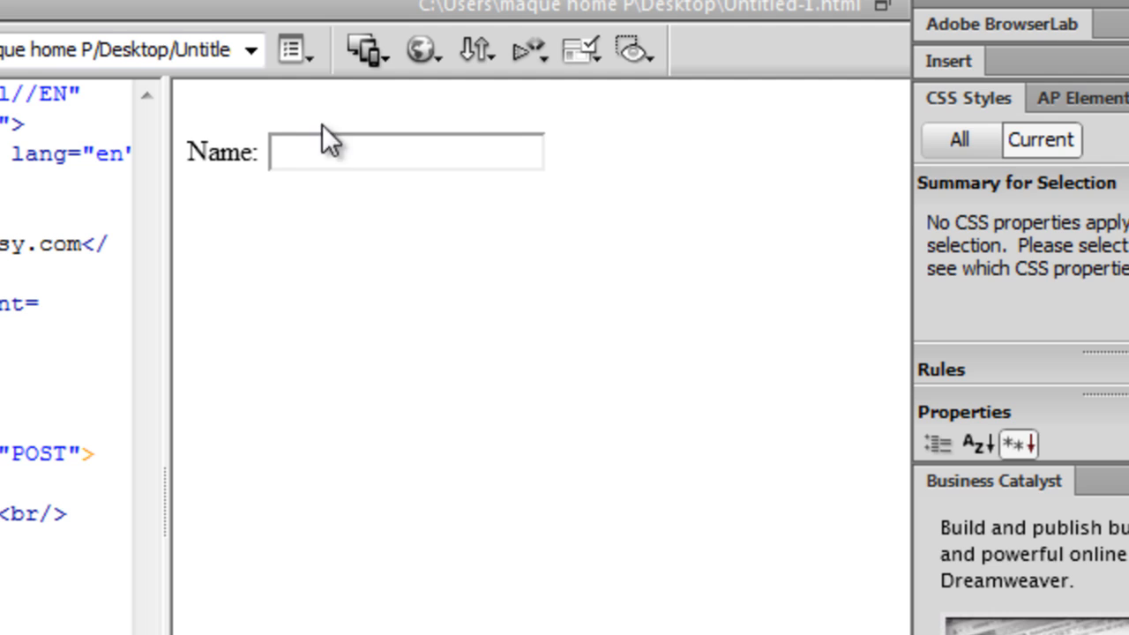
click(29, 6)
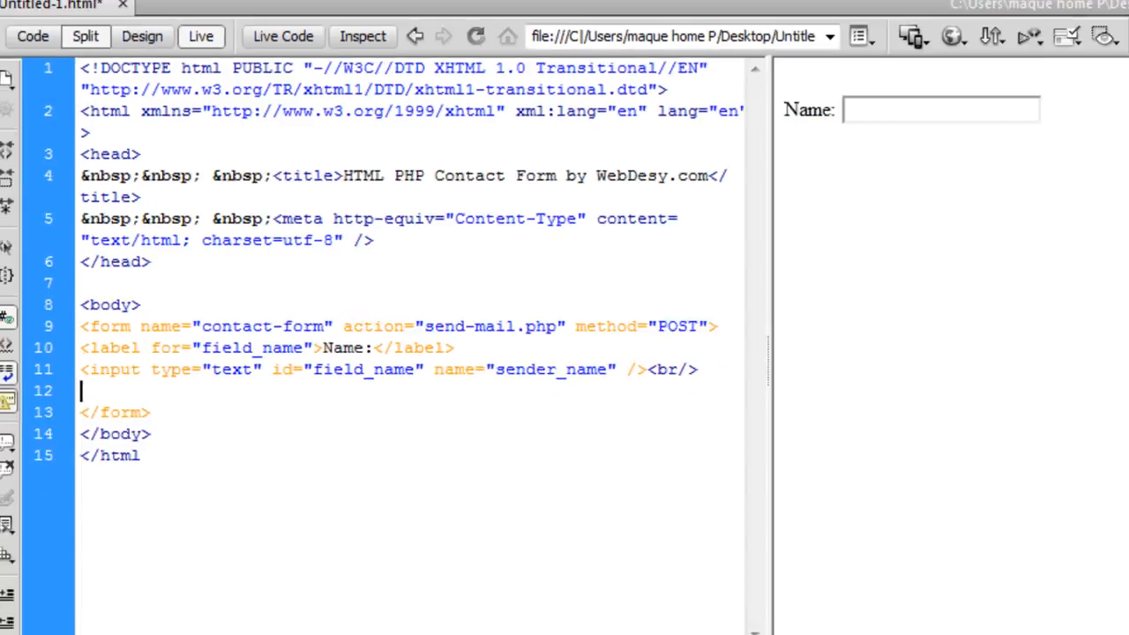
click(1073, 5)
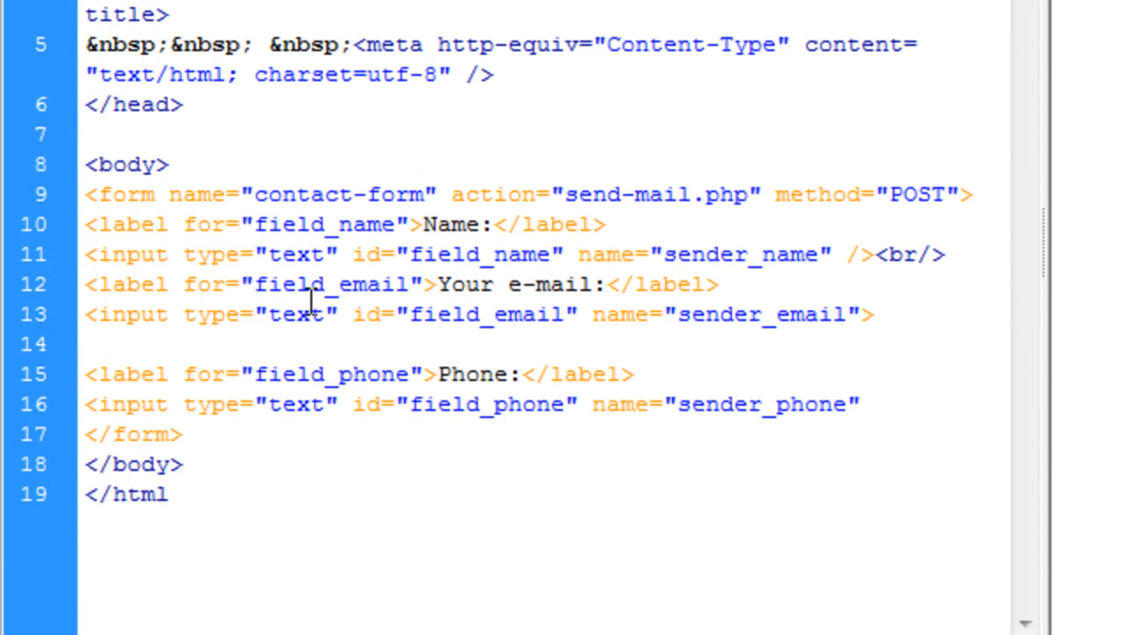
mouse_move(176, 278)
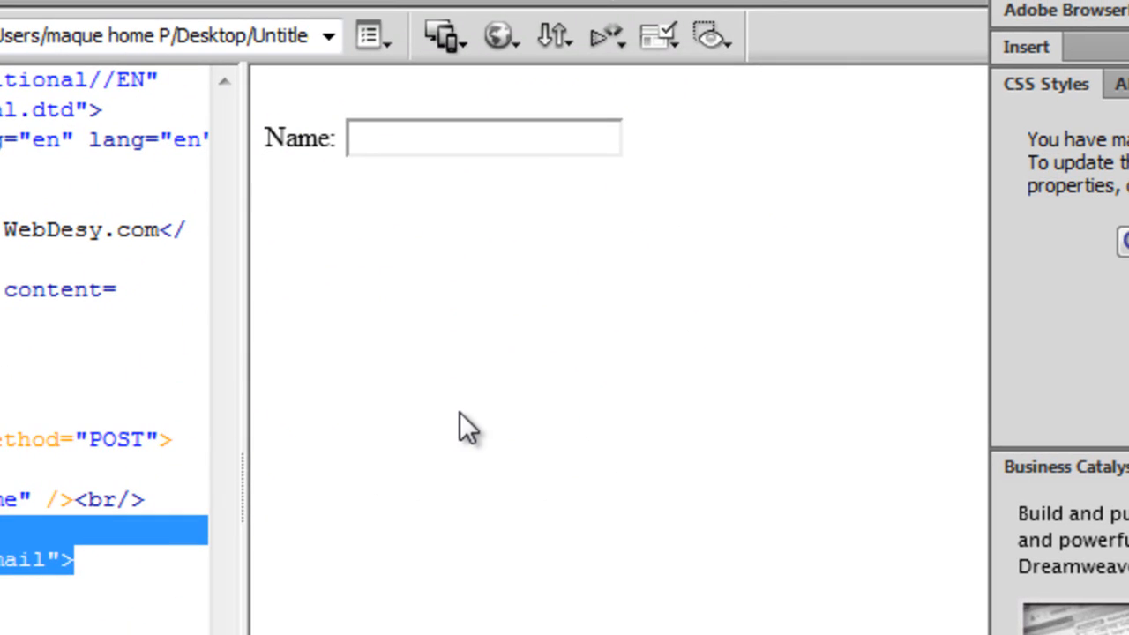
click(483, 138)
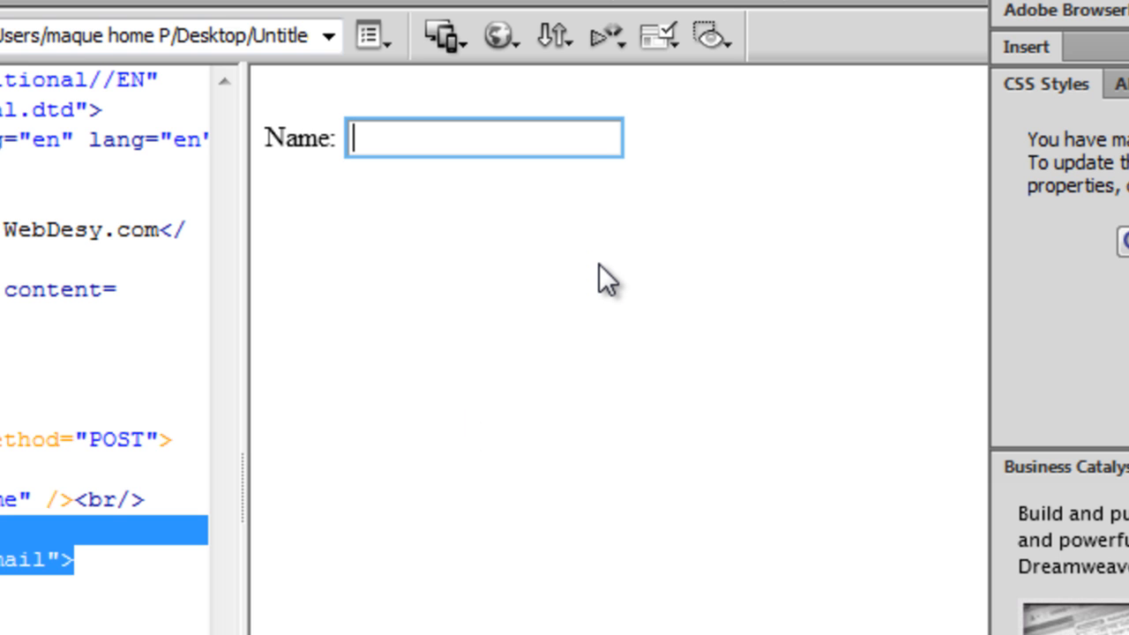
mouse_move(472, 224)
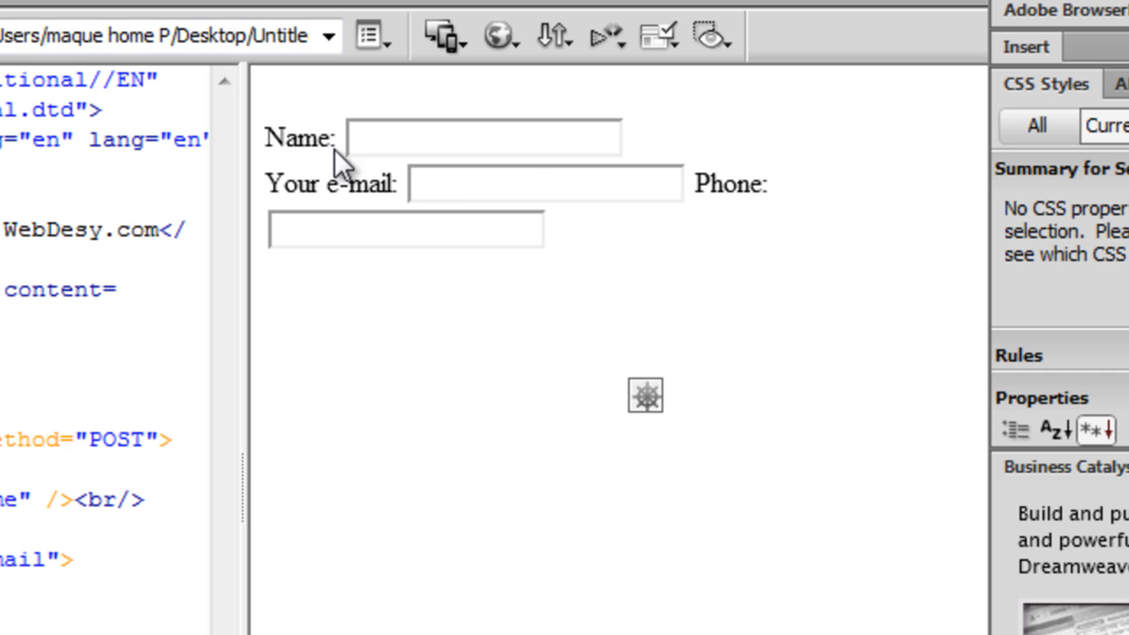
mouse_move(772, 626)
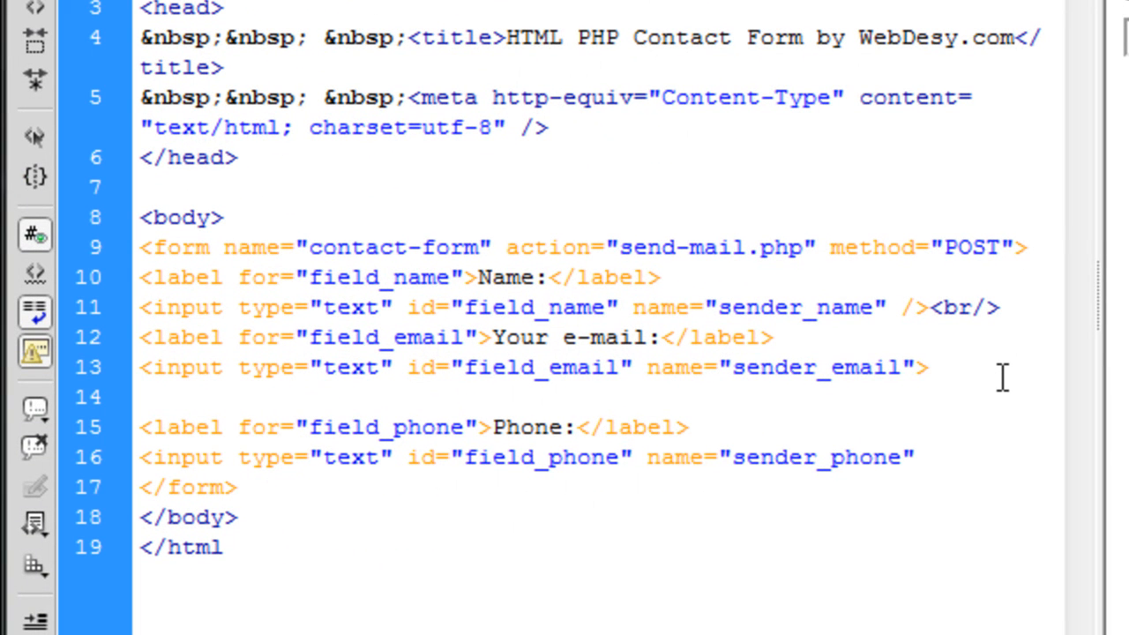
- Add <br/> after the sender_email input and close the sender_phone input with />
click(940, 368)
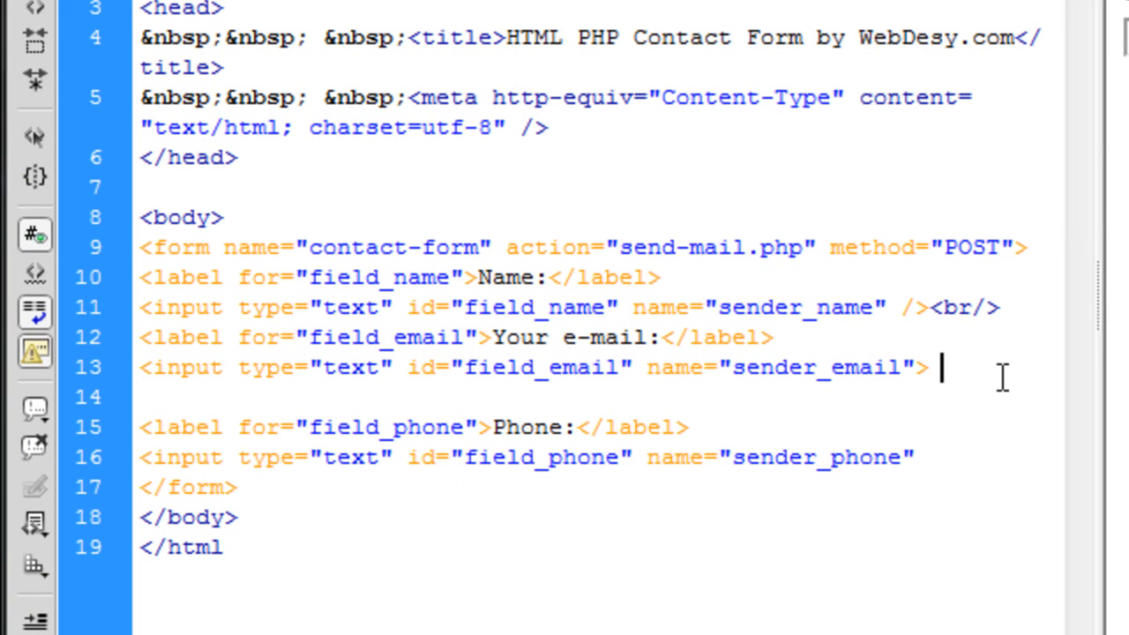
text(<br)
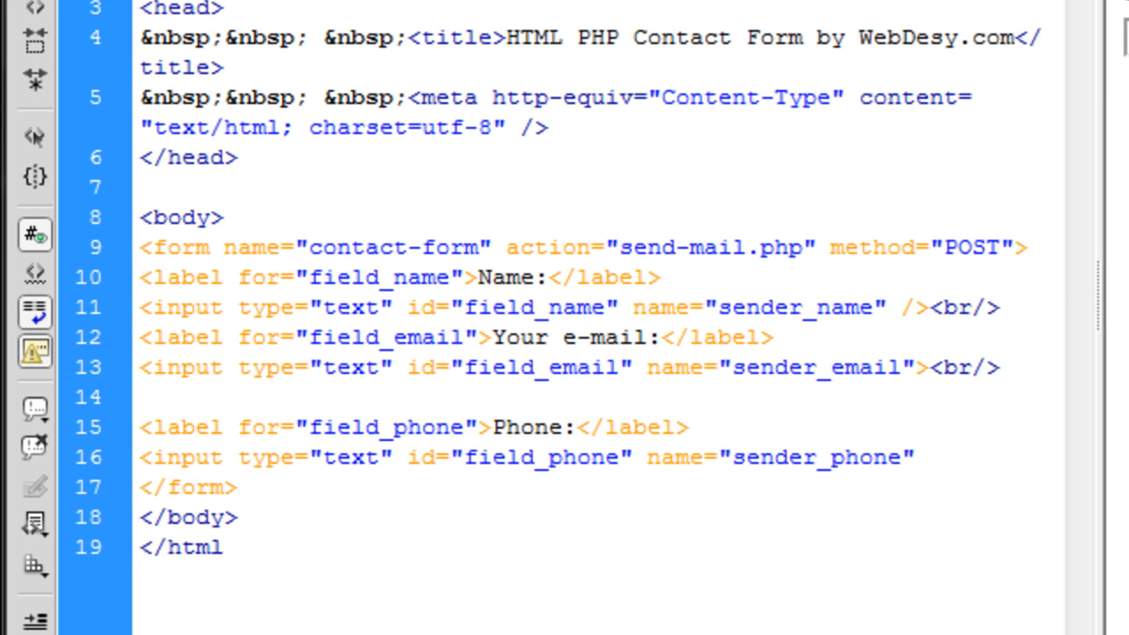
text(/>)
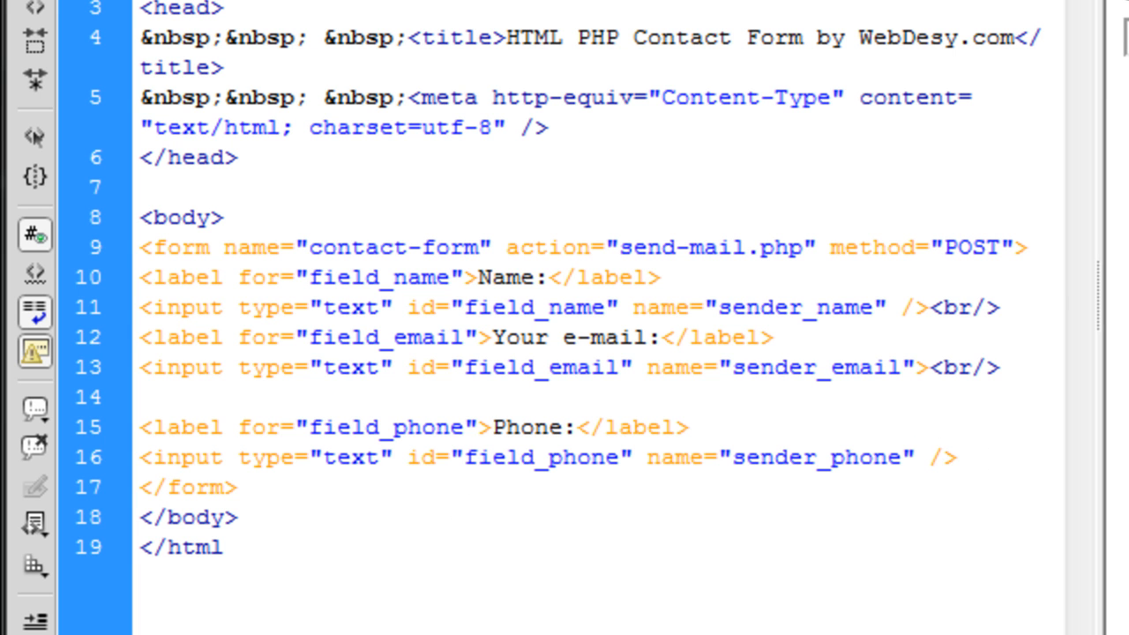
text(<br/>)
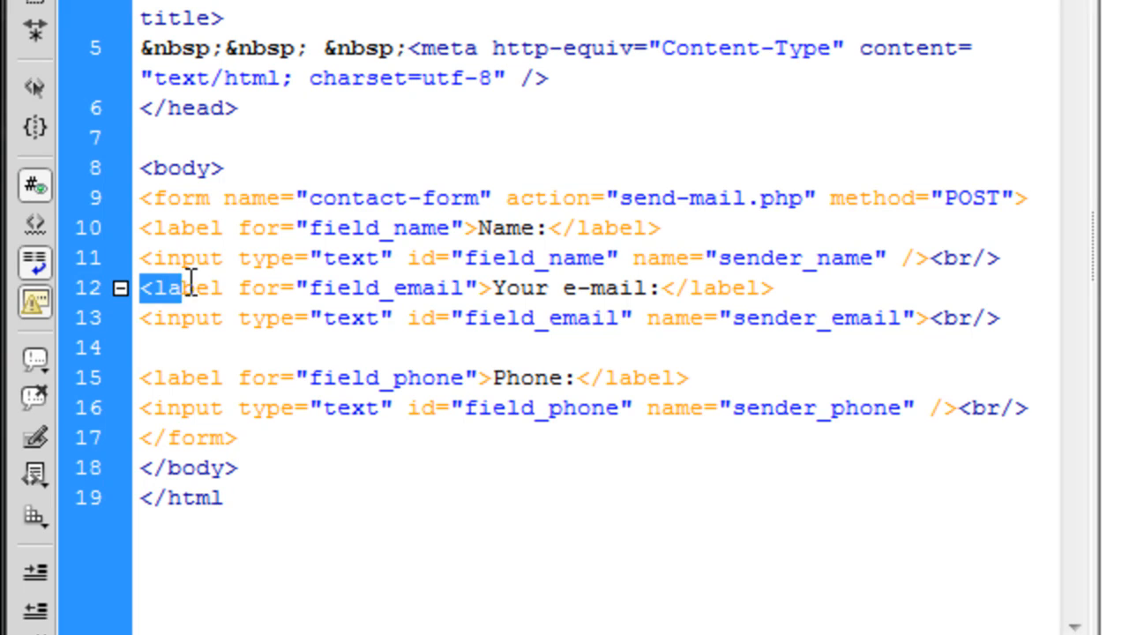
- Edit the Phone label (for field_phone) and the sender_phone text input lines before </form>
click(500, 288)
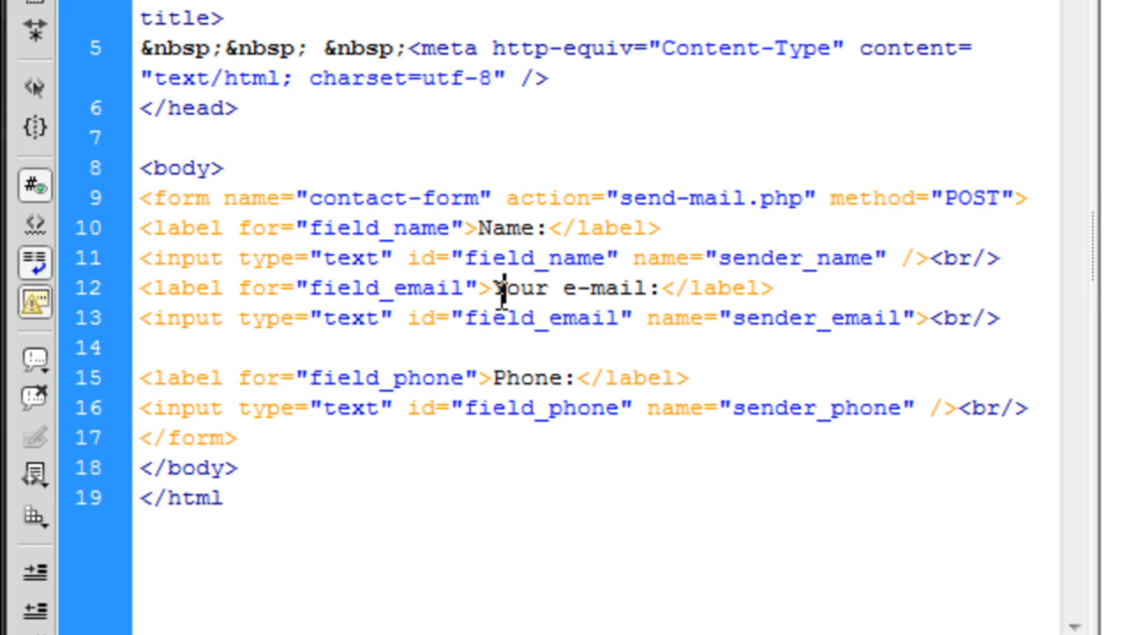
double_click(520, 287)
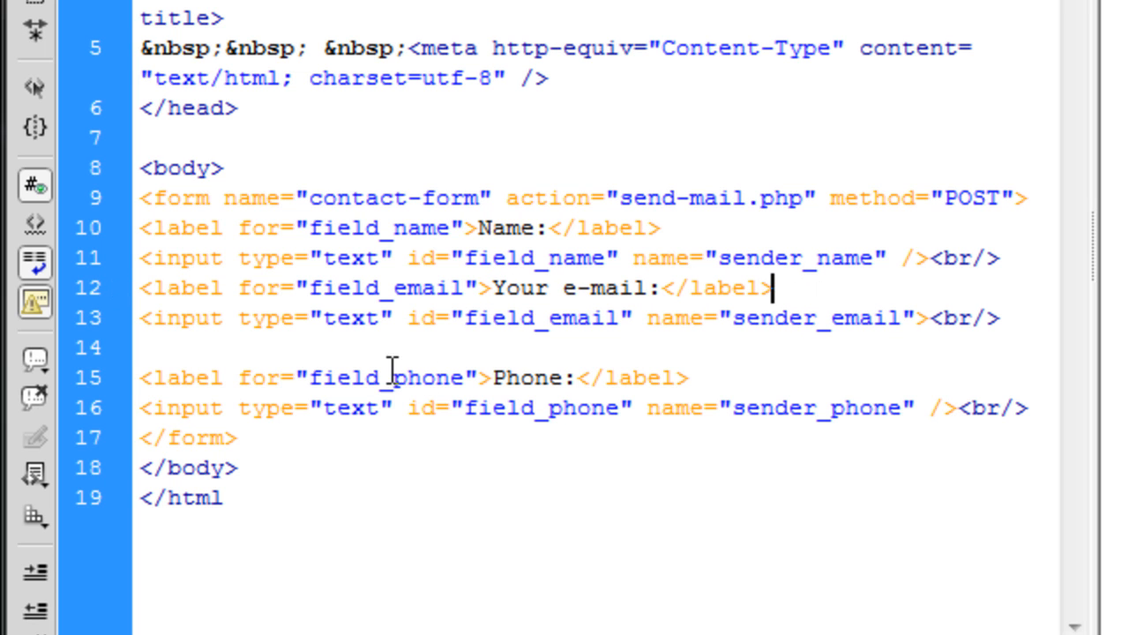
double_click(260, 287)
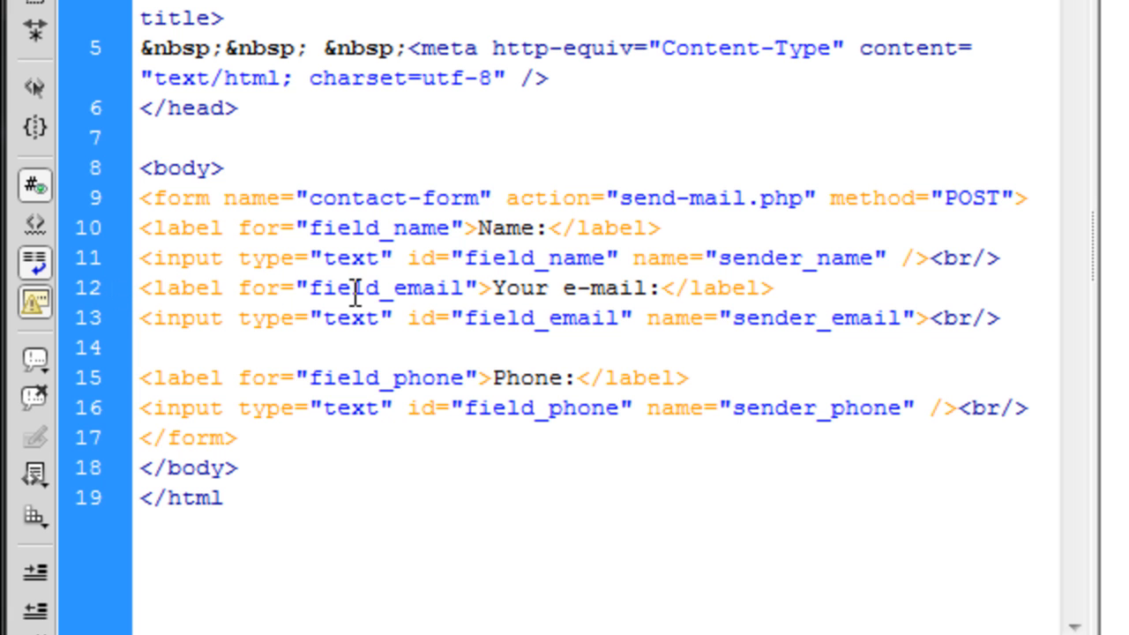
double_click(370, 288)
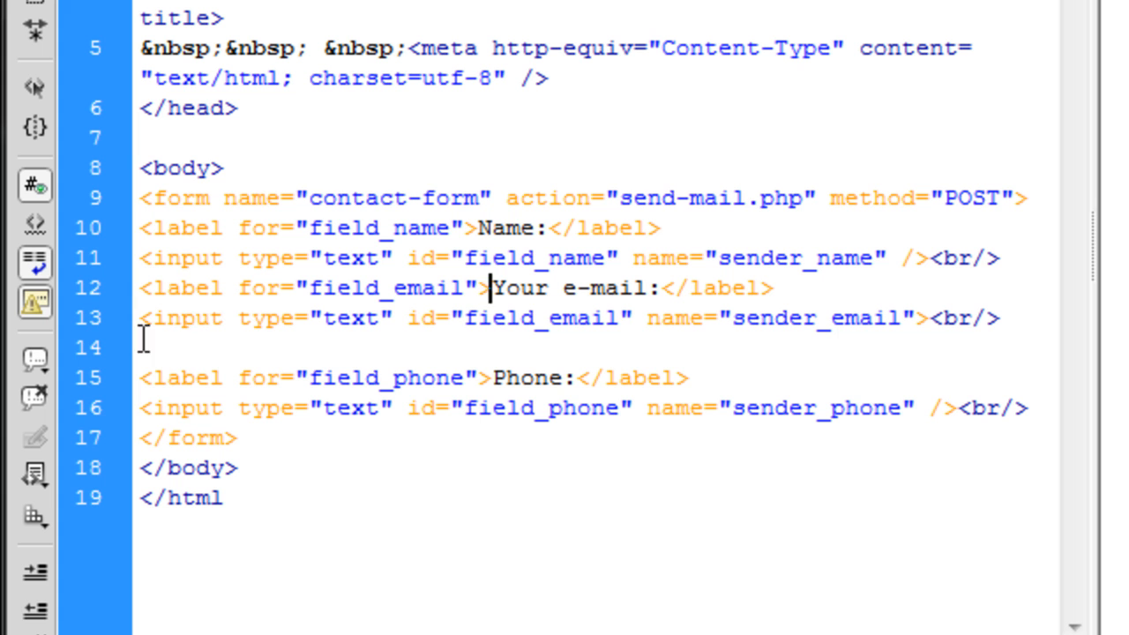
mouse_move(417, 384)
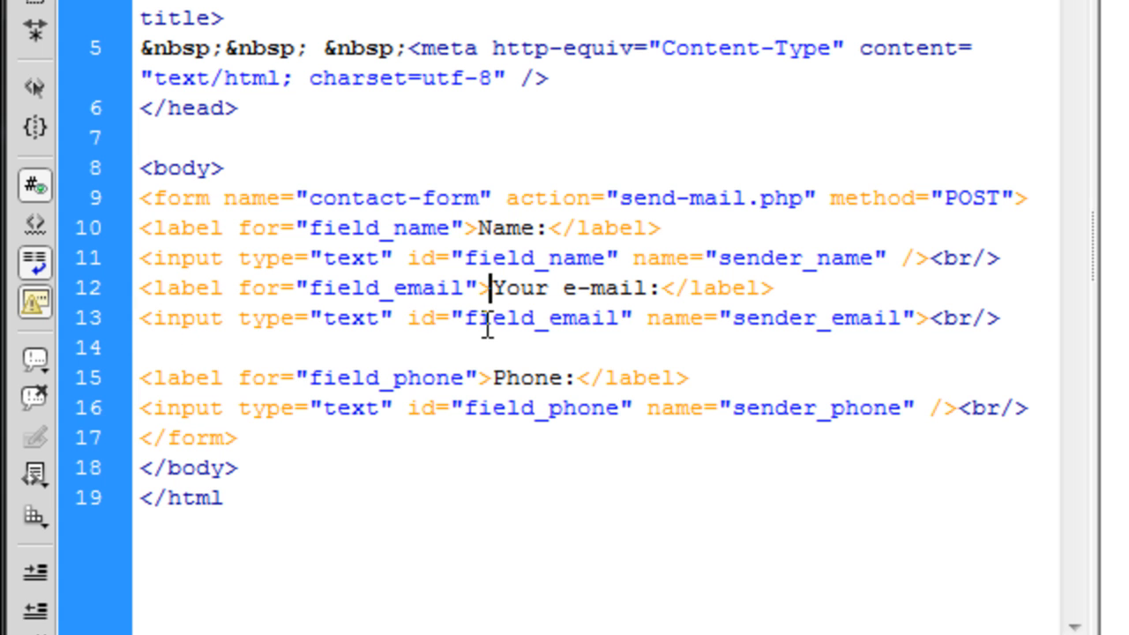
double_click(498, 318)
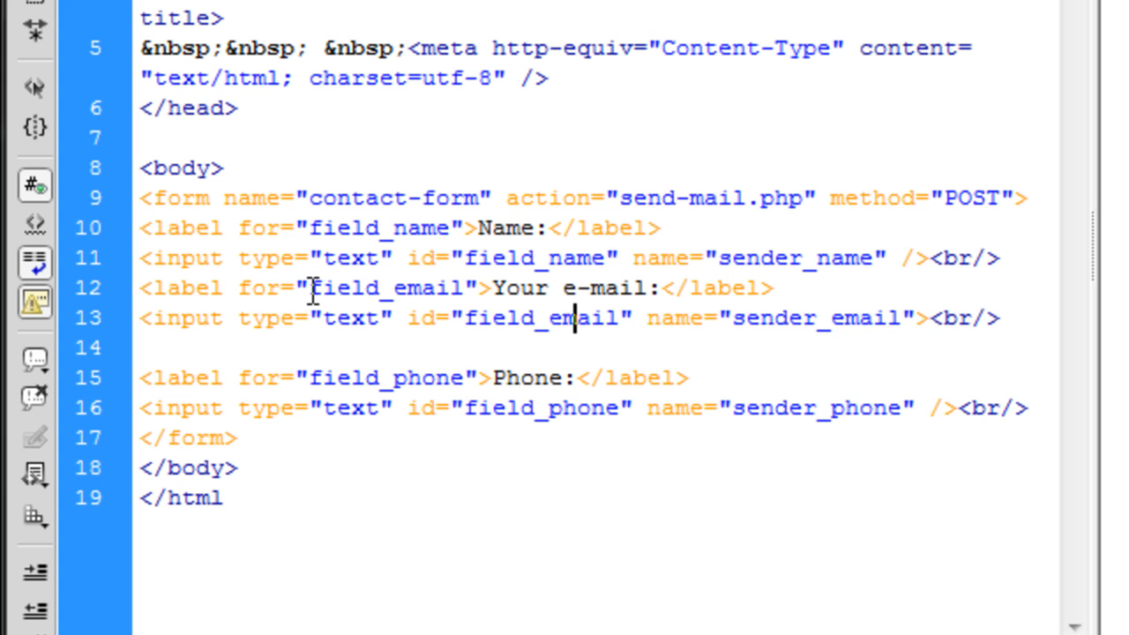
double_click(377, 287)
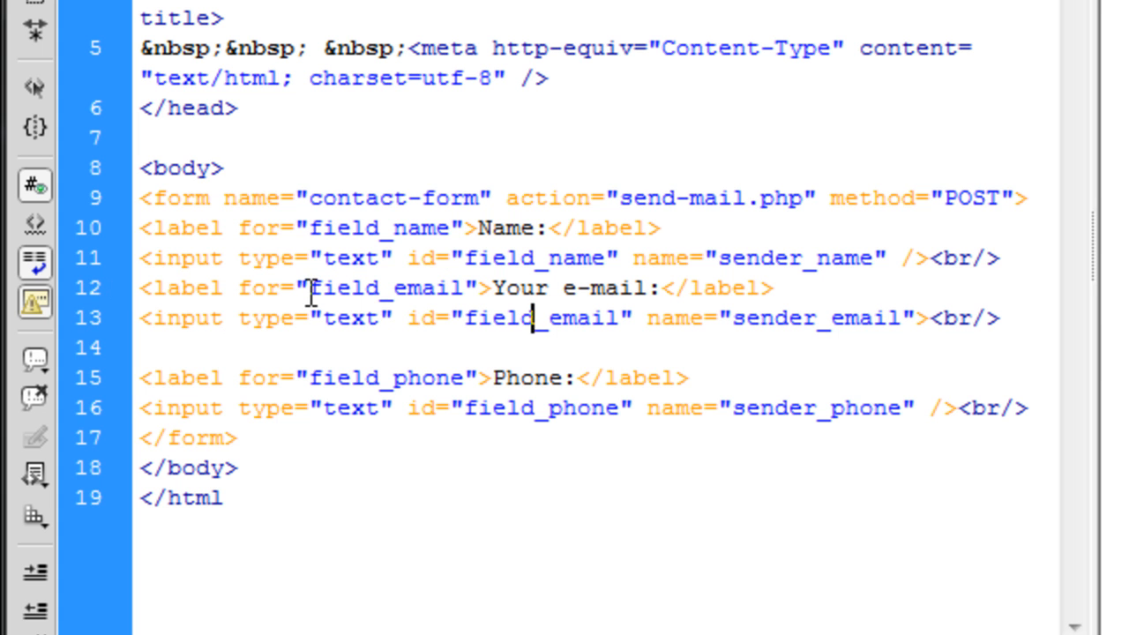
double_click(344, 287)
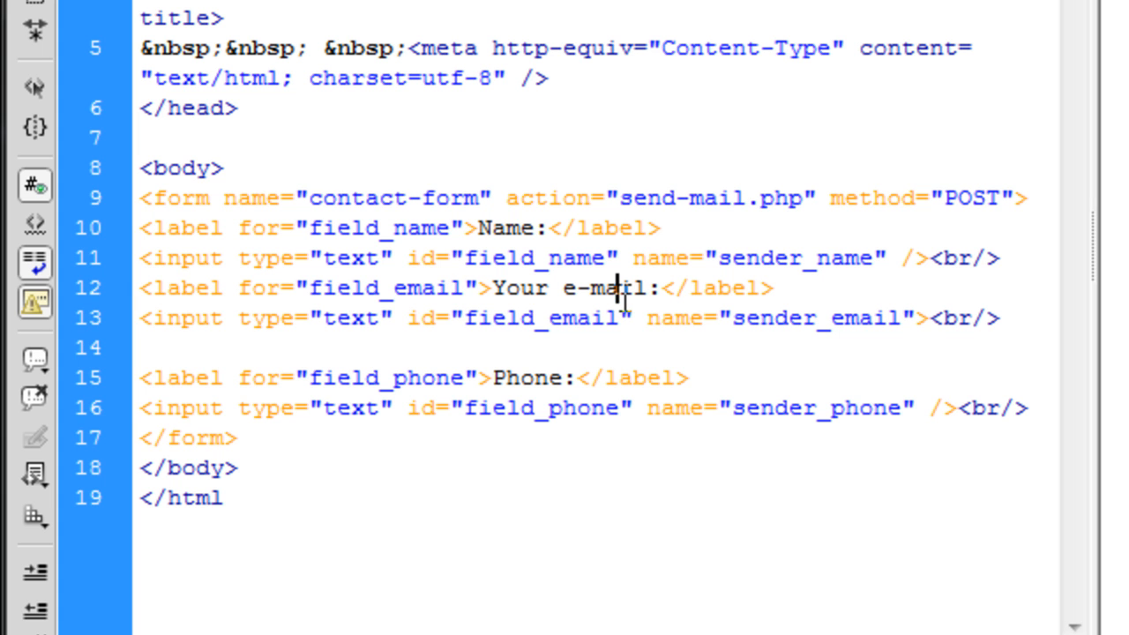
double_click(985, 318)
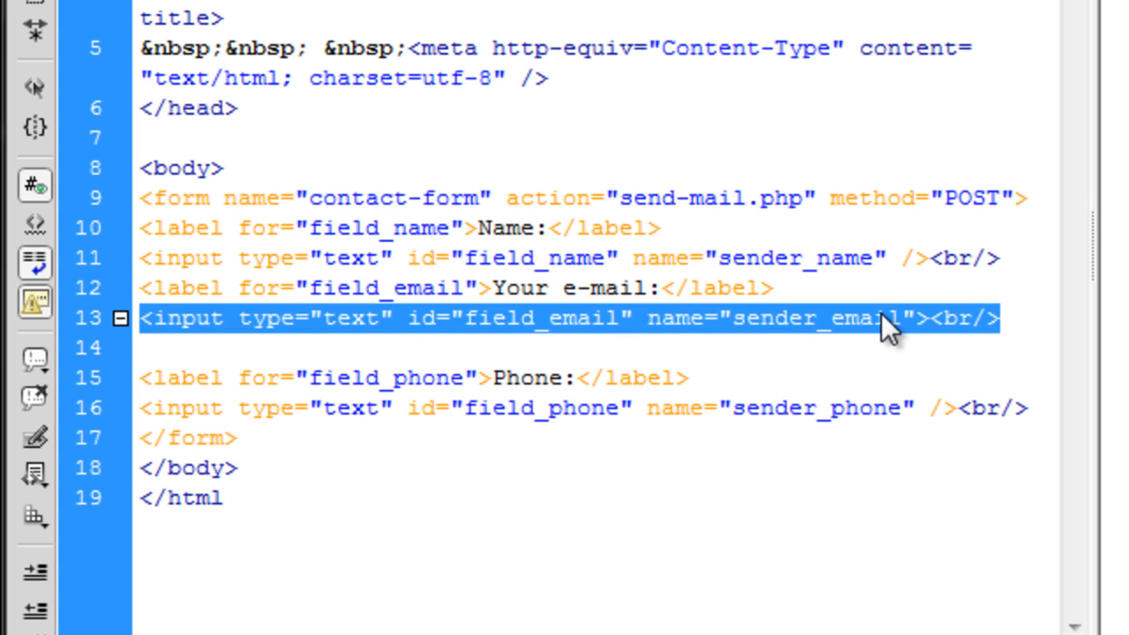
click(730, 319)
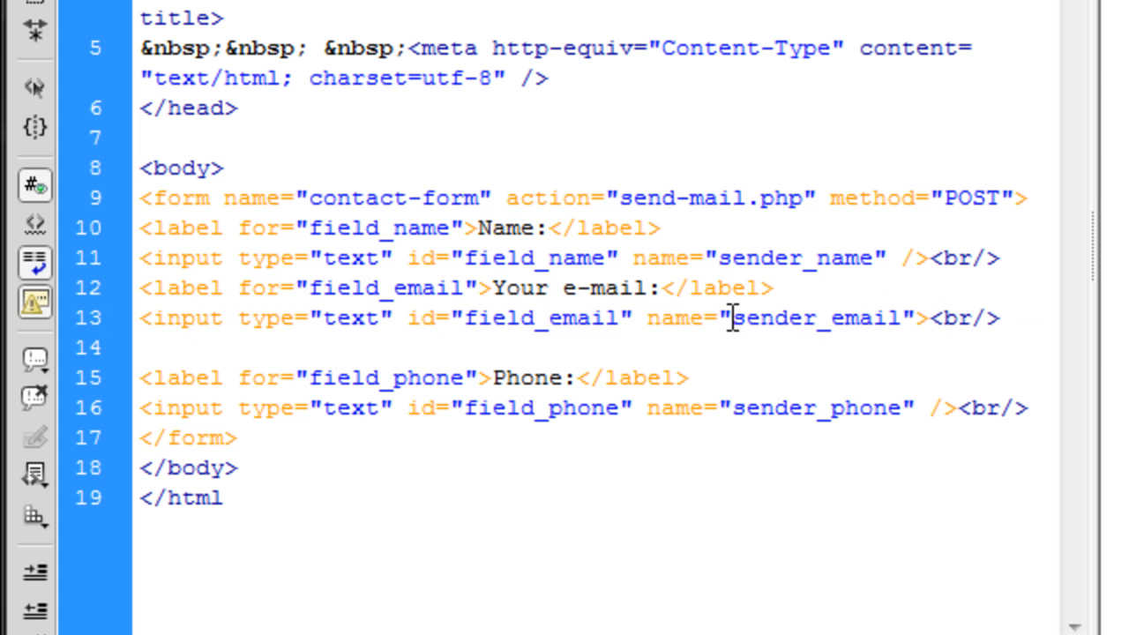
double_click(807, 318)
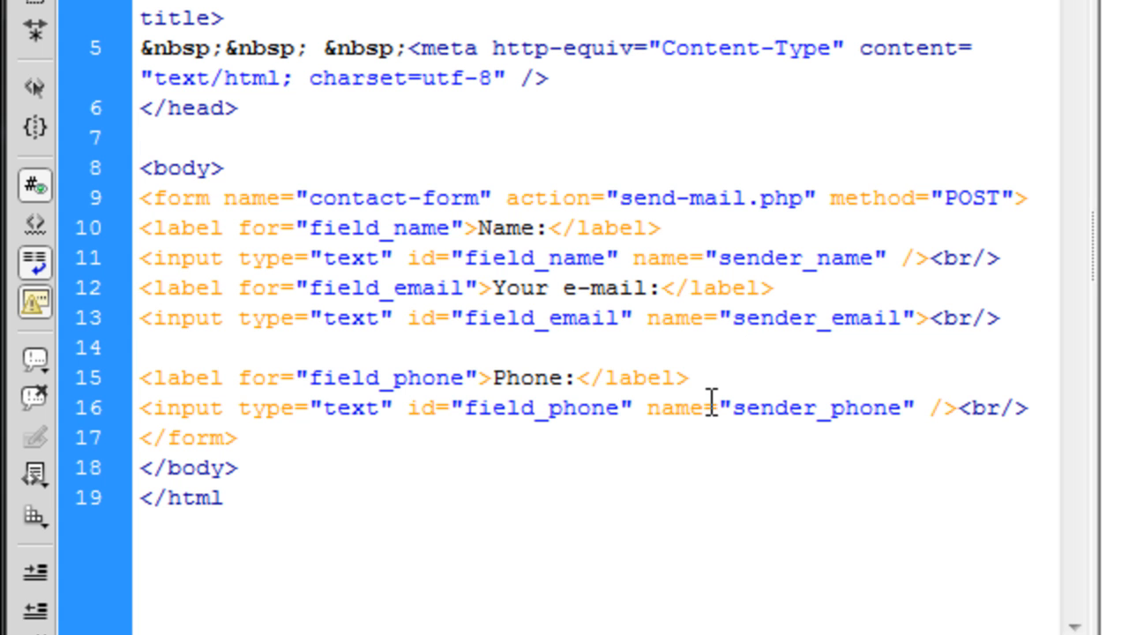
mouse_move(424, 379)
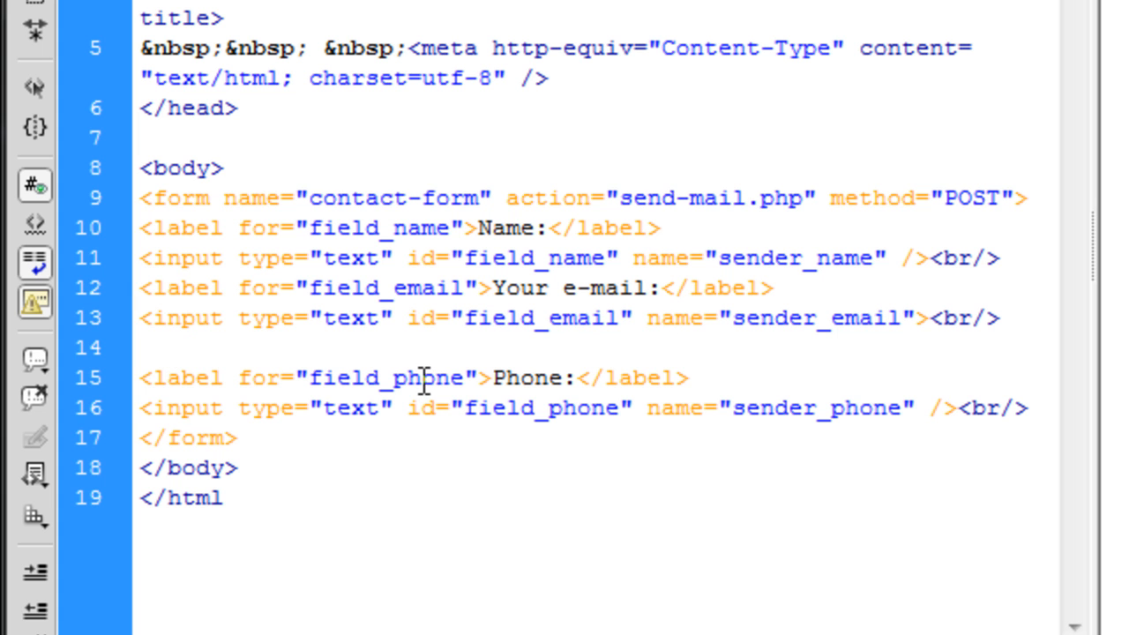
mouse_move(196, 362)
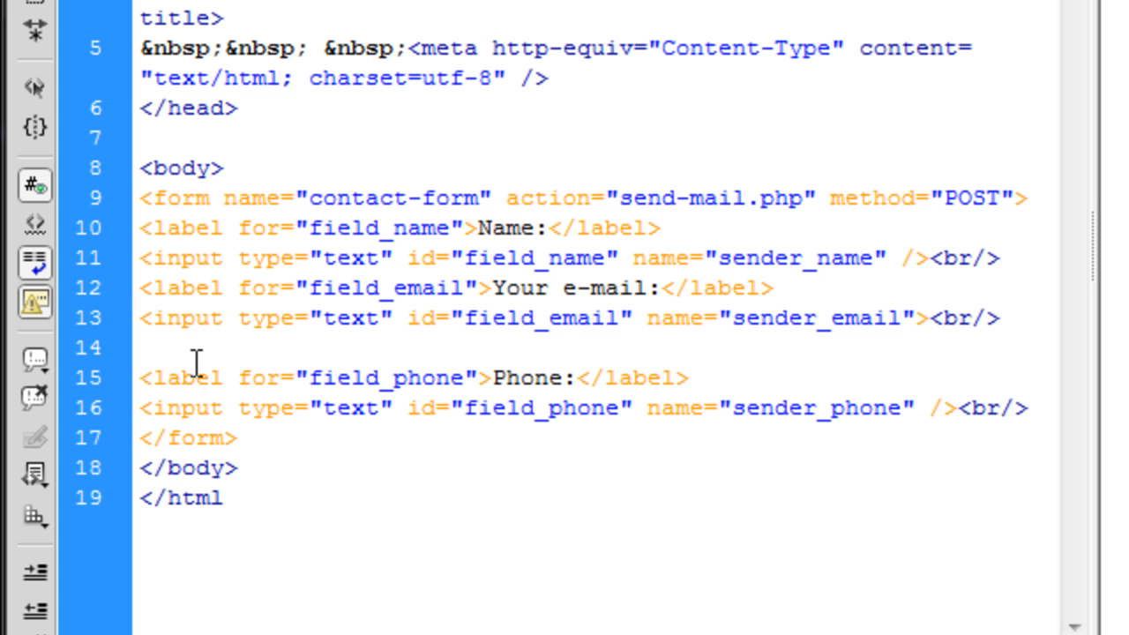
click(146, 348)
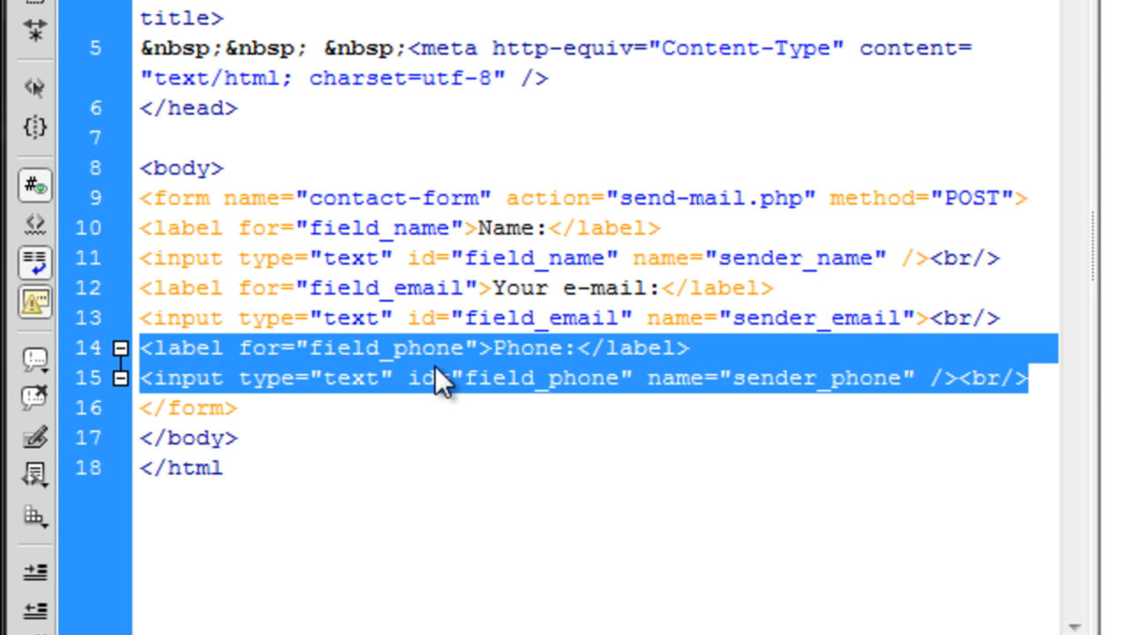
- Delete blank line 14 and confirm the phone input uses id field_phone and name sender_phone
click(433, 377)
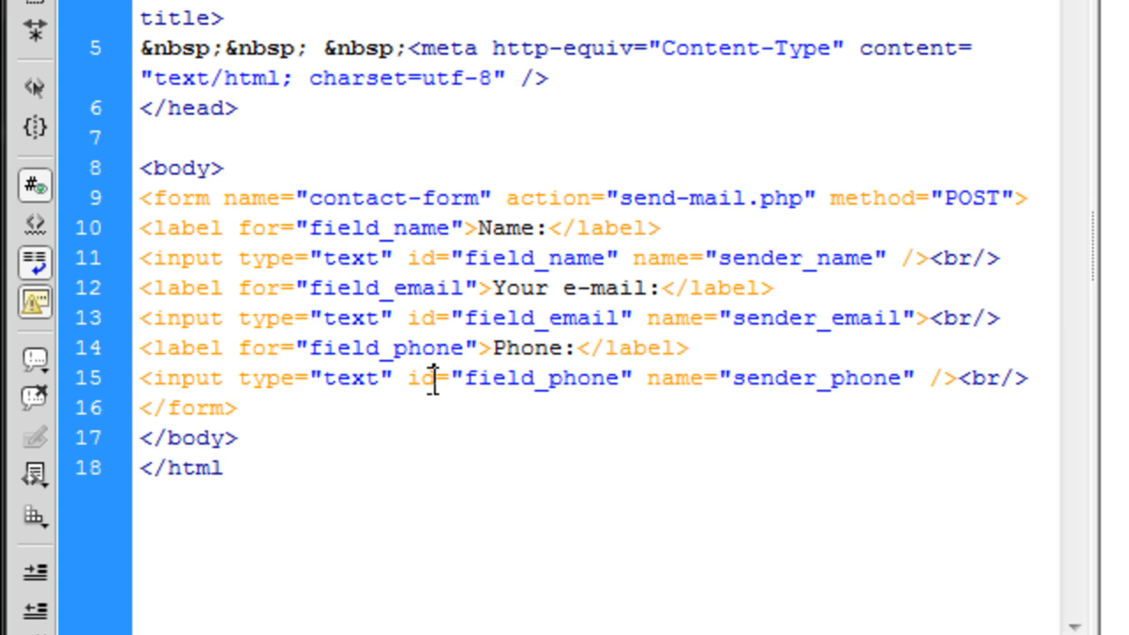
double_click(181, 347)
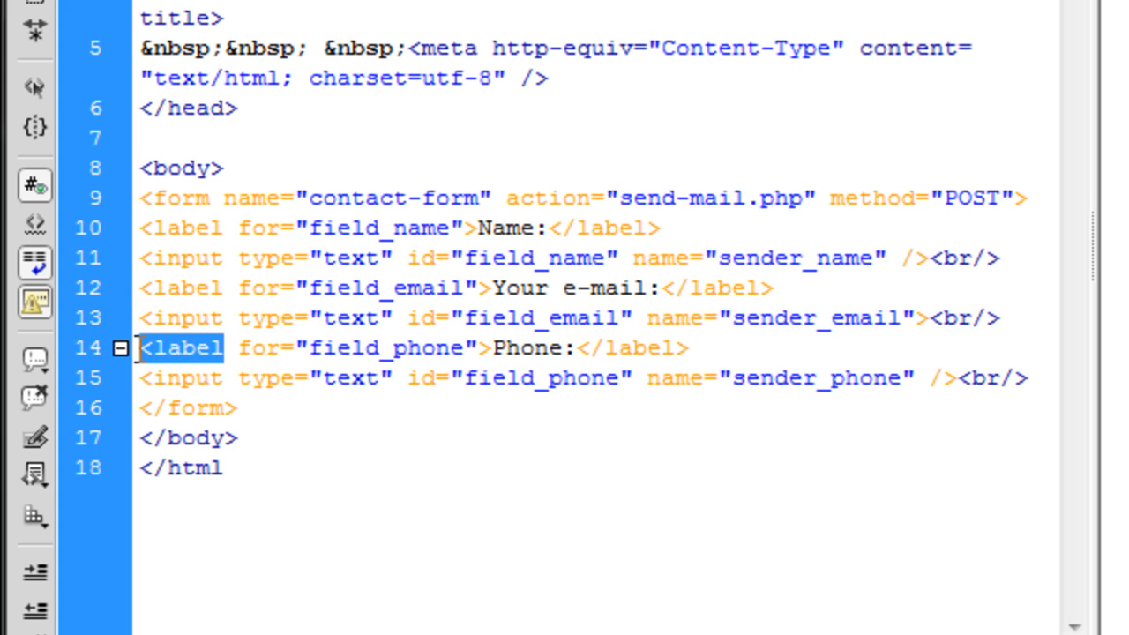
click(394, 348)
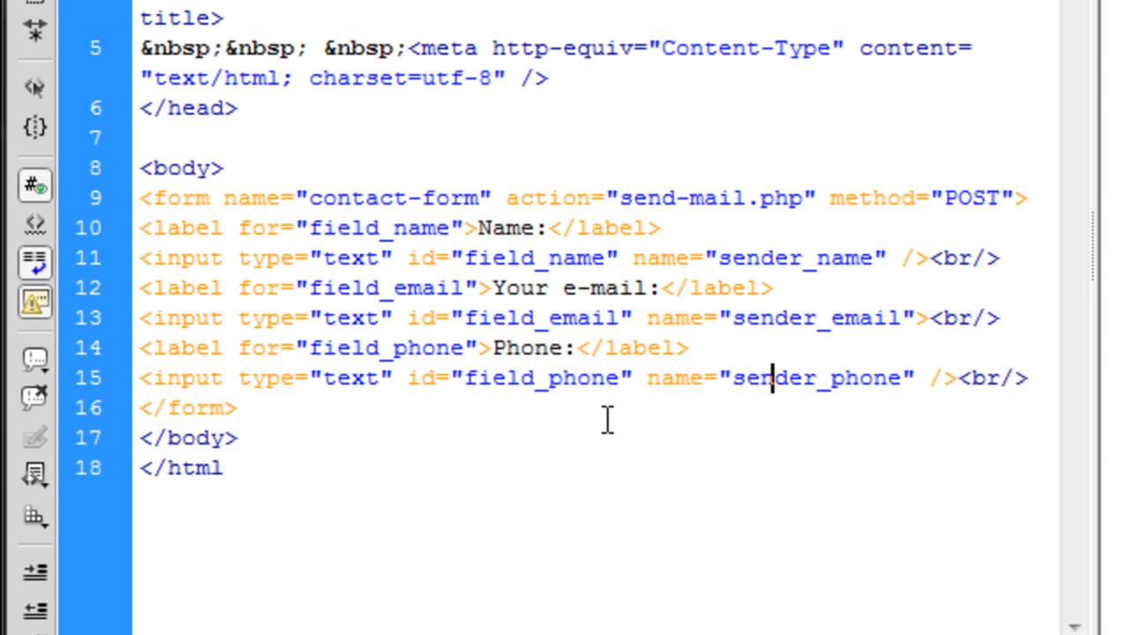
mouse_move(372, 432)
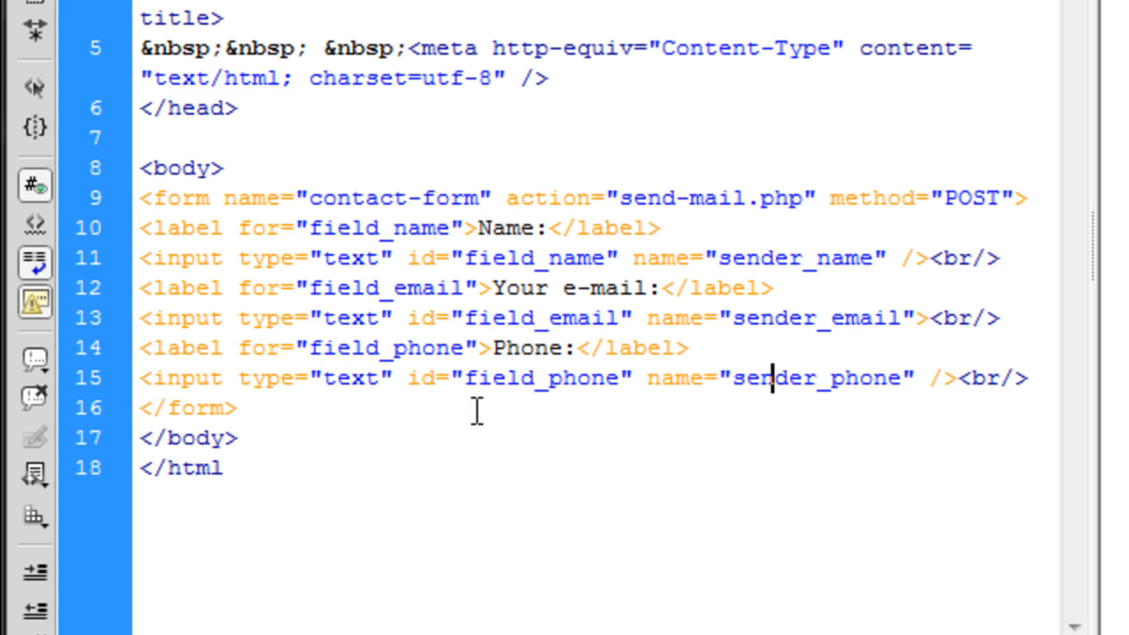
mouse_move(374, 407)
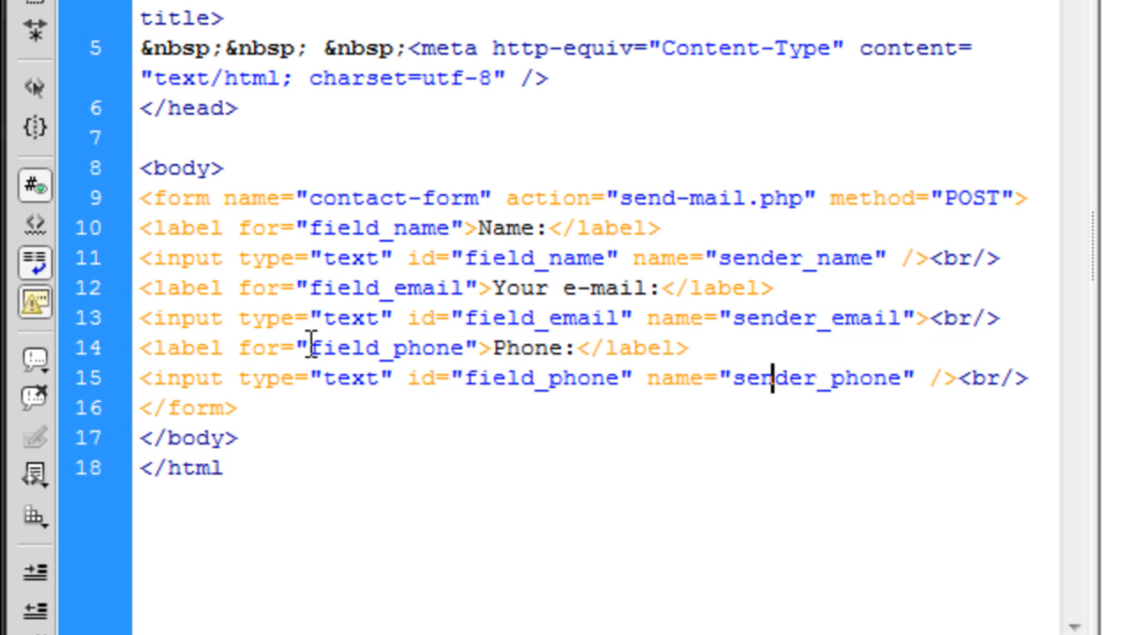
click(434, 377)
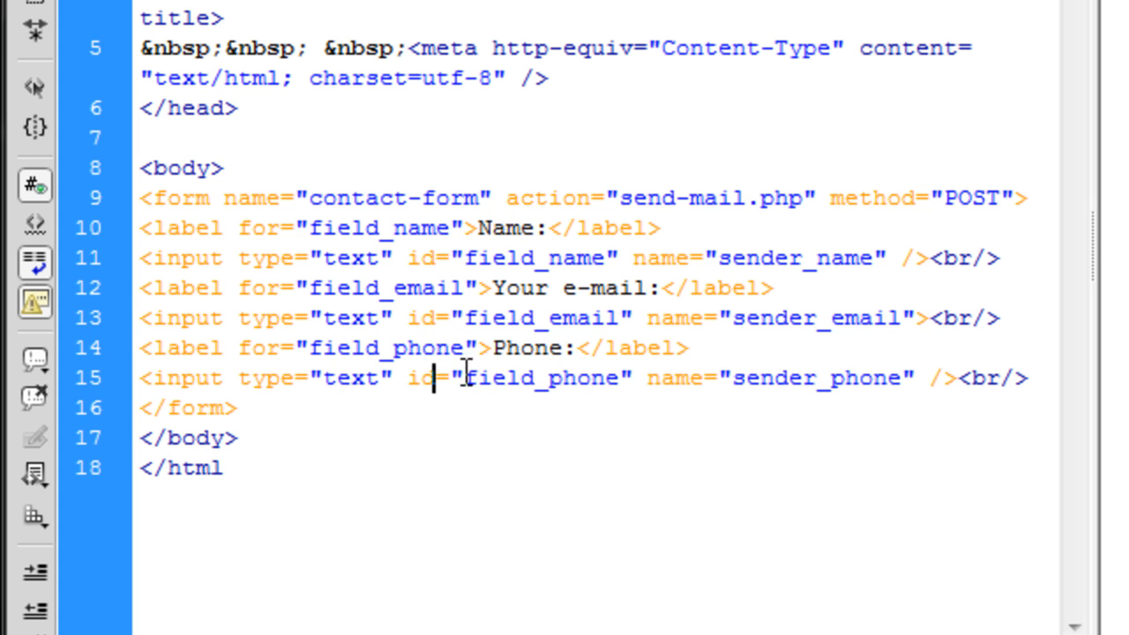
double_click(540, 378)
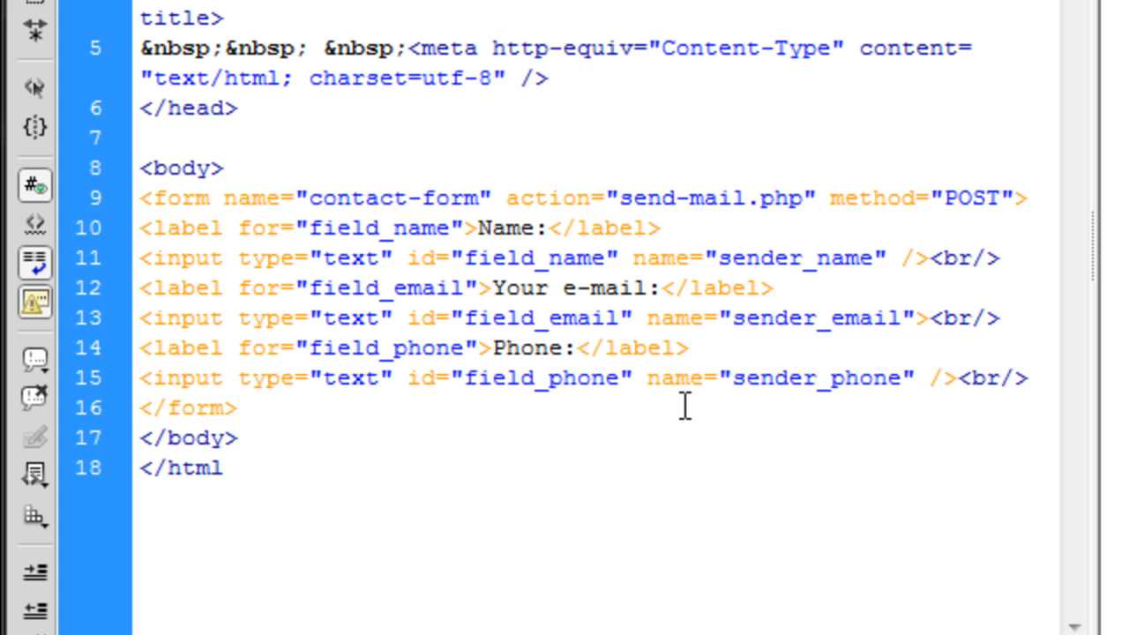
click(236, 408)
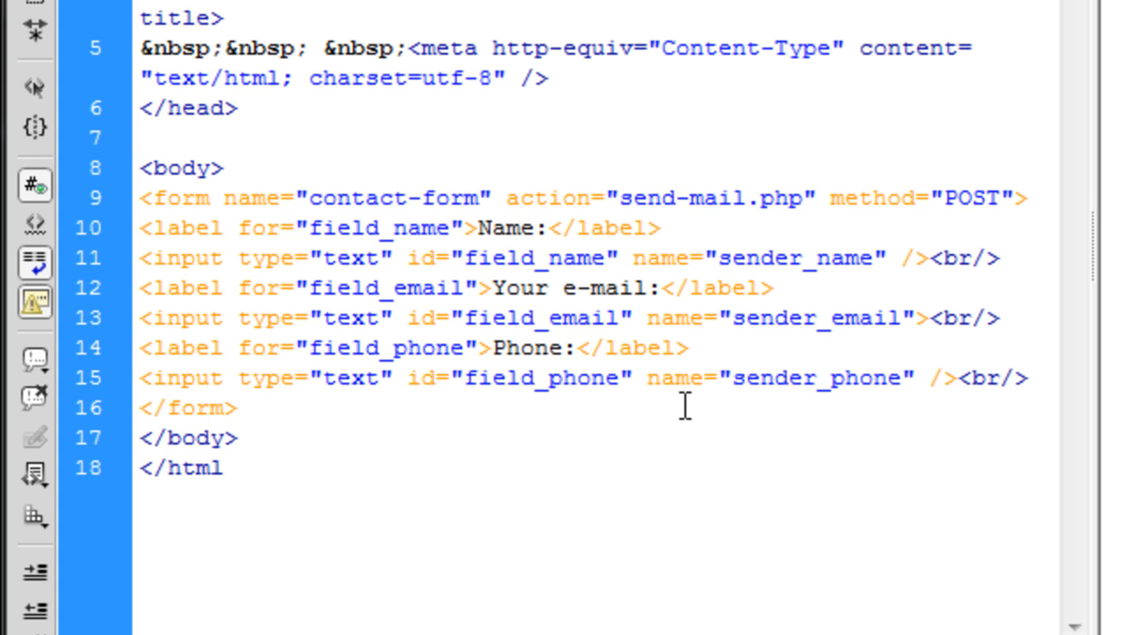
click(236, 408)
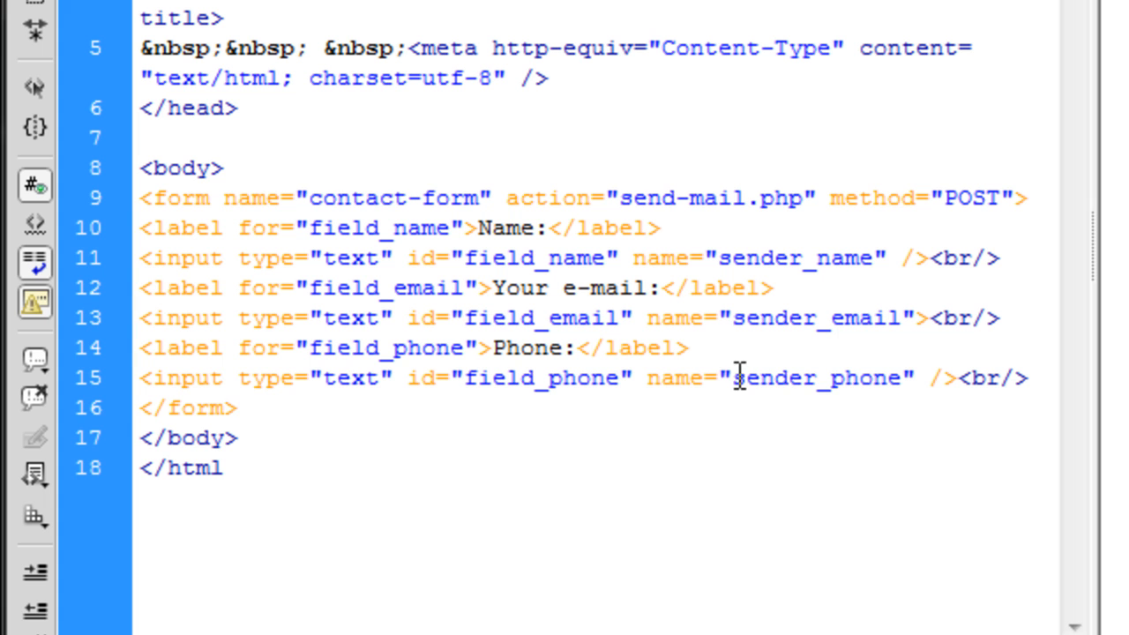
double_click(814, 378)
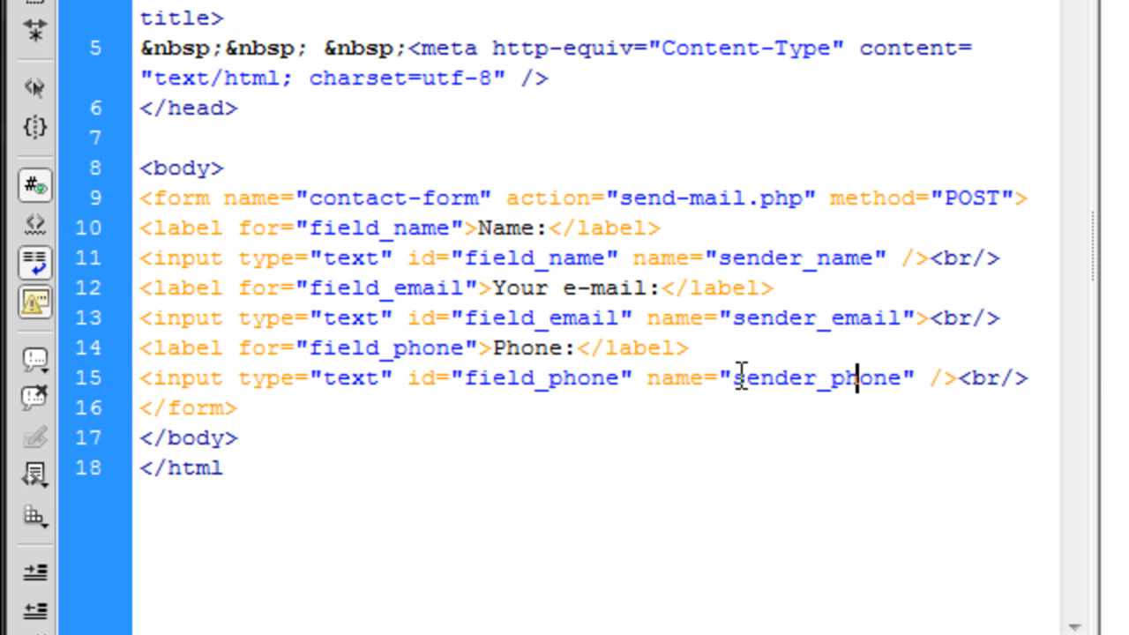
double_click(816, 378)
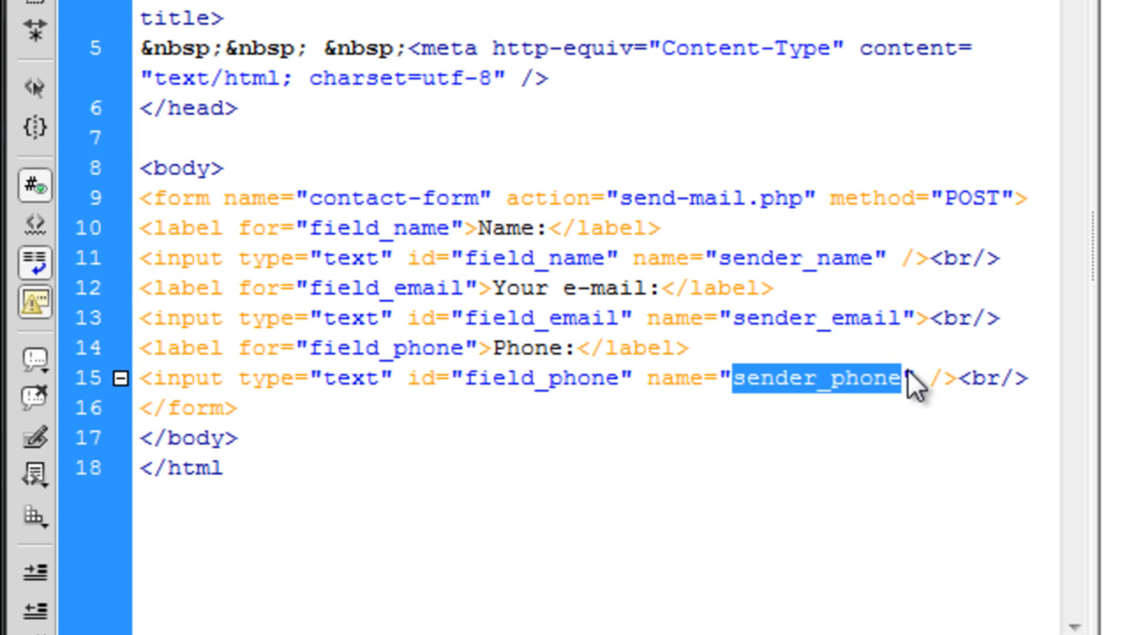
click(926, 378)
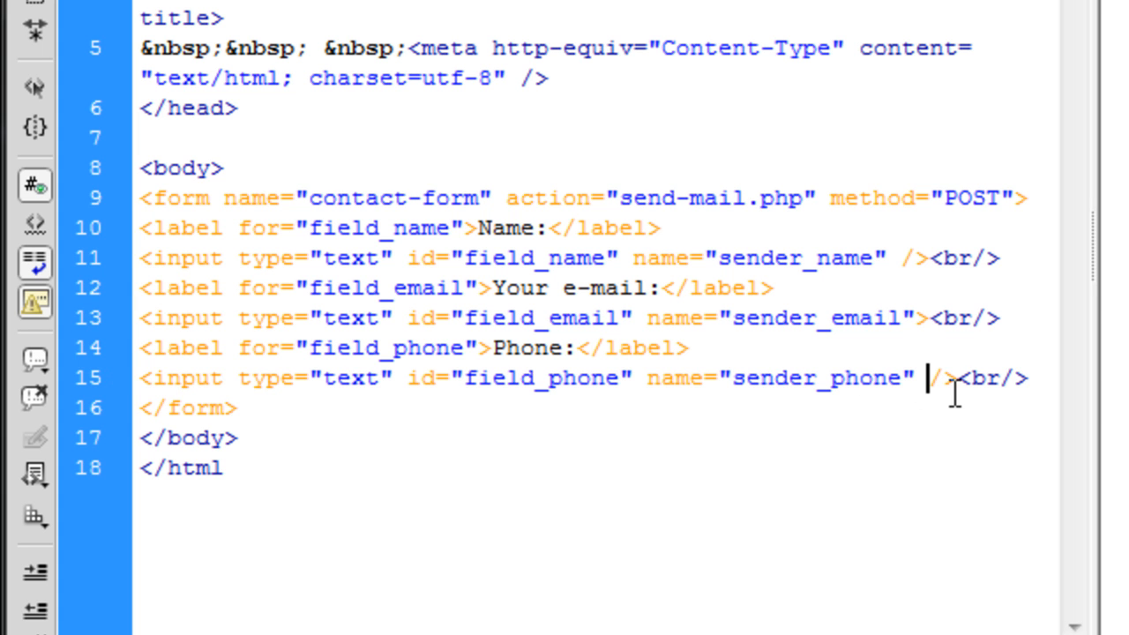
mouse_move(939, 511)
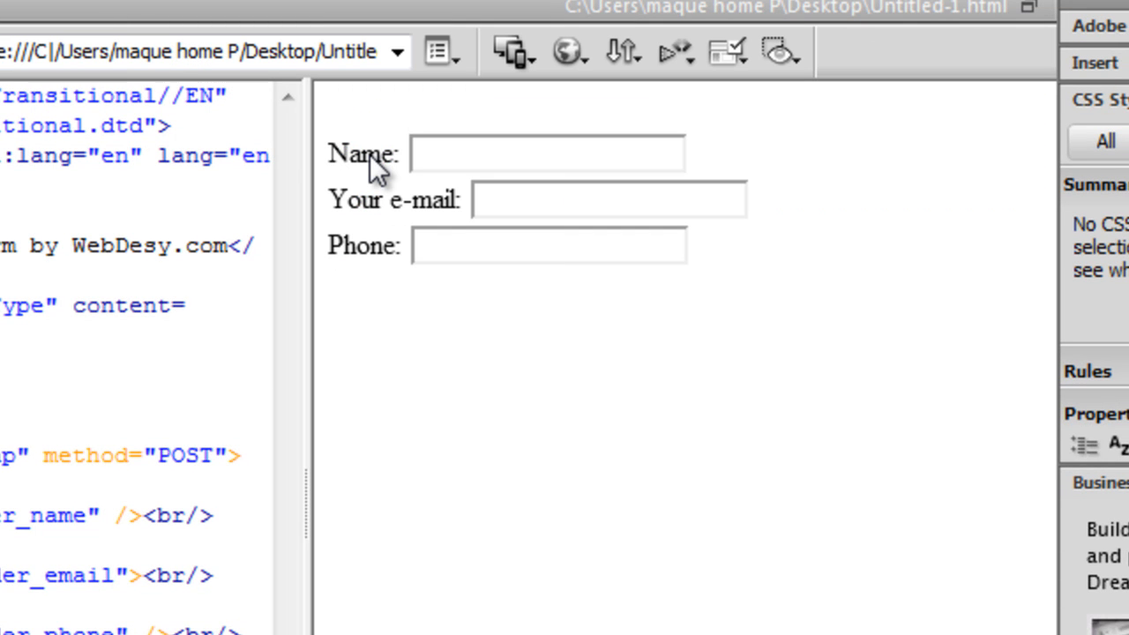
- Click the Name, Your e-mail and Phone labels in the preview to confirm each focuses its box
click(546, 152)
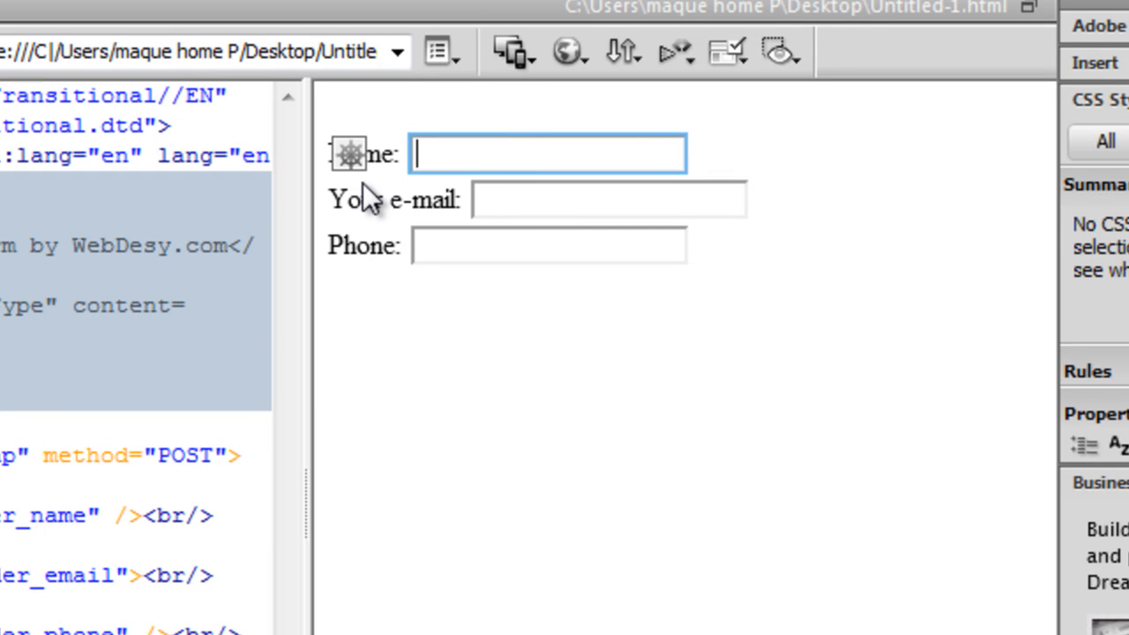
click(609, 199)
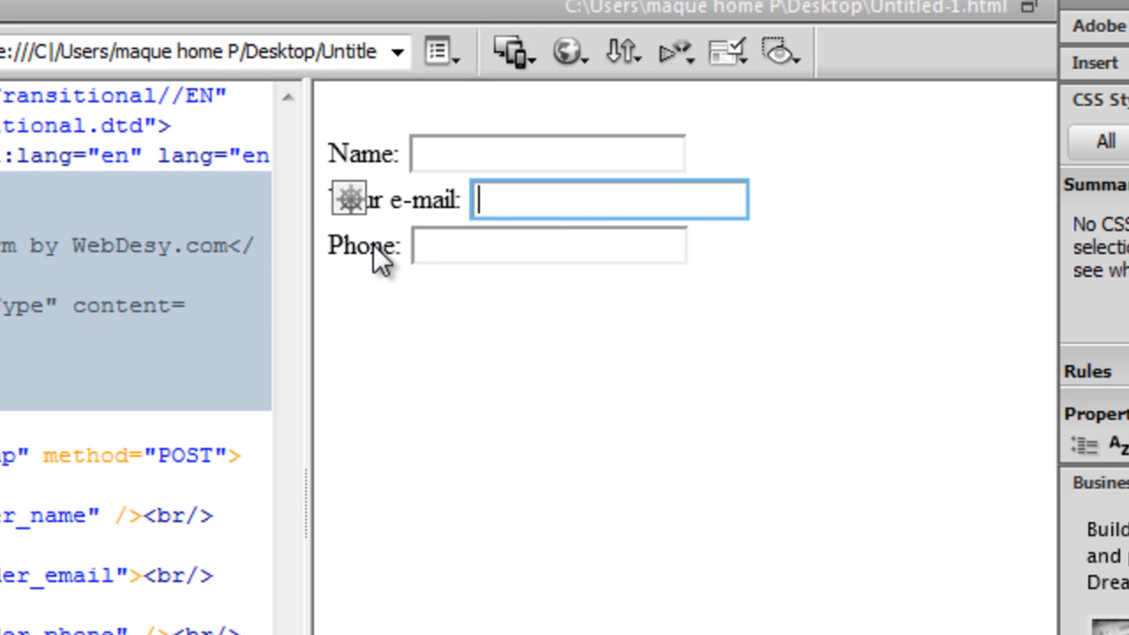
click(549, 245)
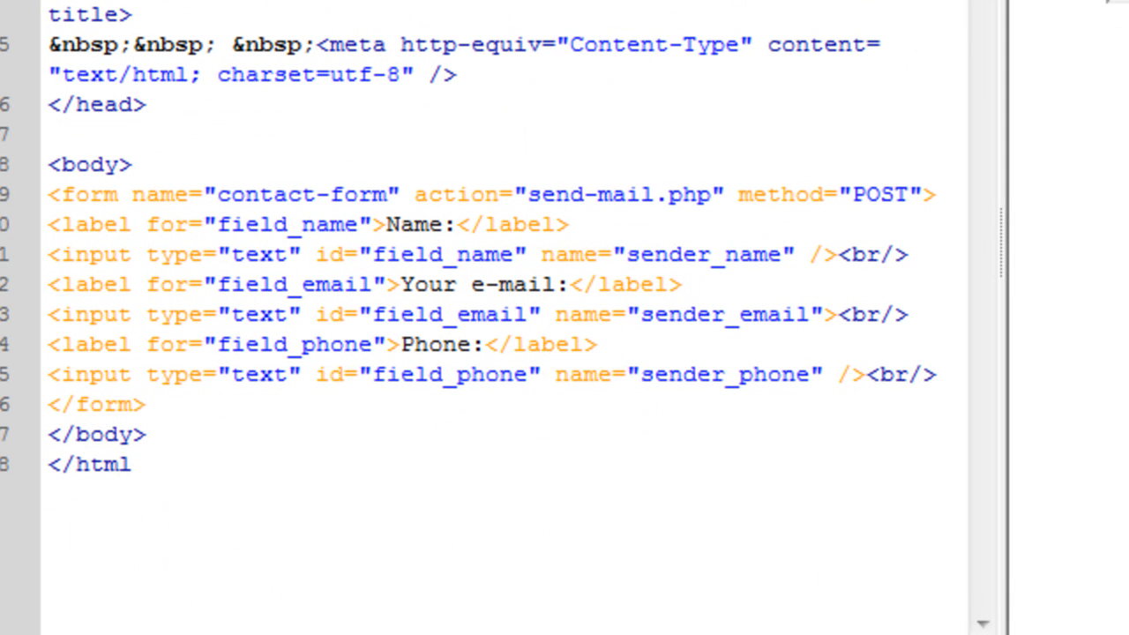
- Type a 'Message:' label for field_message and a sender_message textarea below the phone field
click(412, 194)
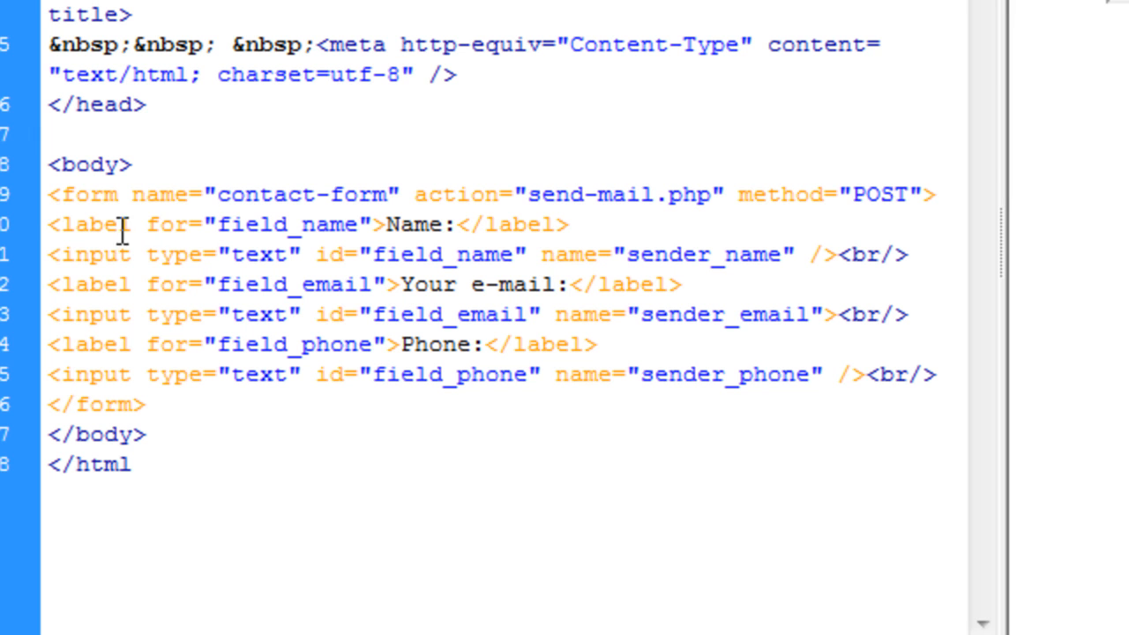
mouse_move(139, 293)
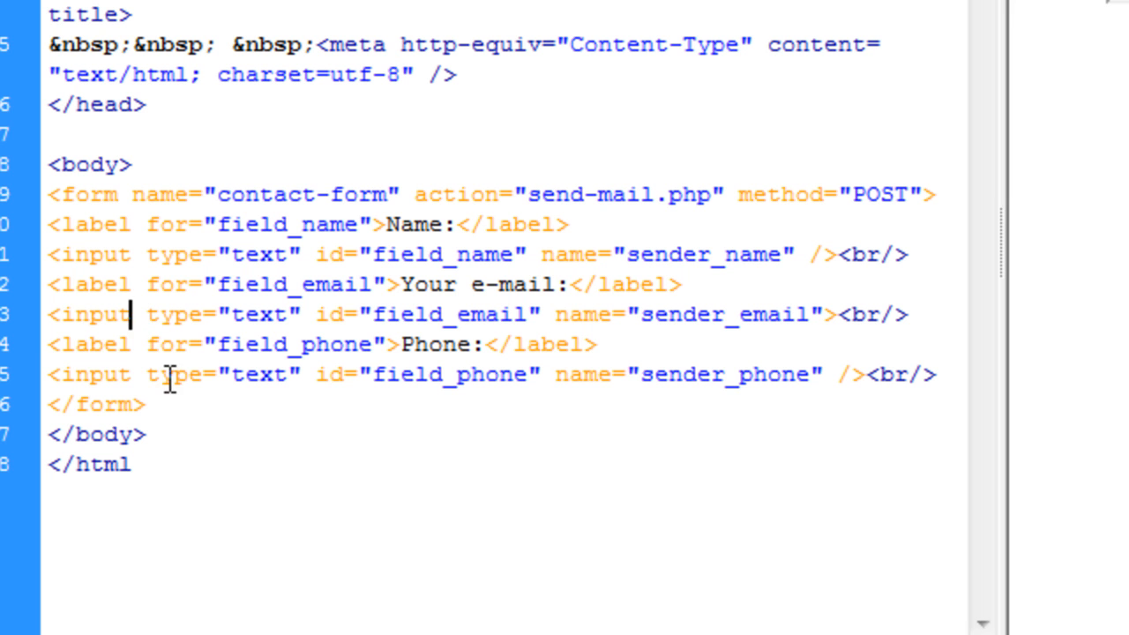
double_click(87, 345)
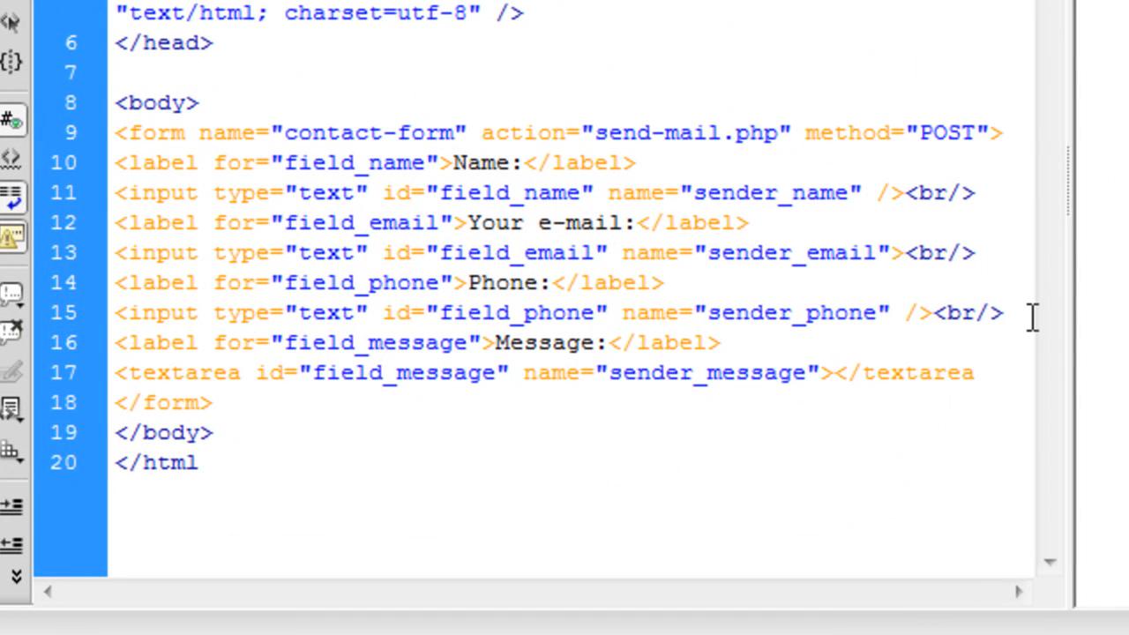
- Inspect the Message label's field_message target and the textarea tag
click(970, 372)
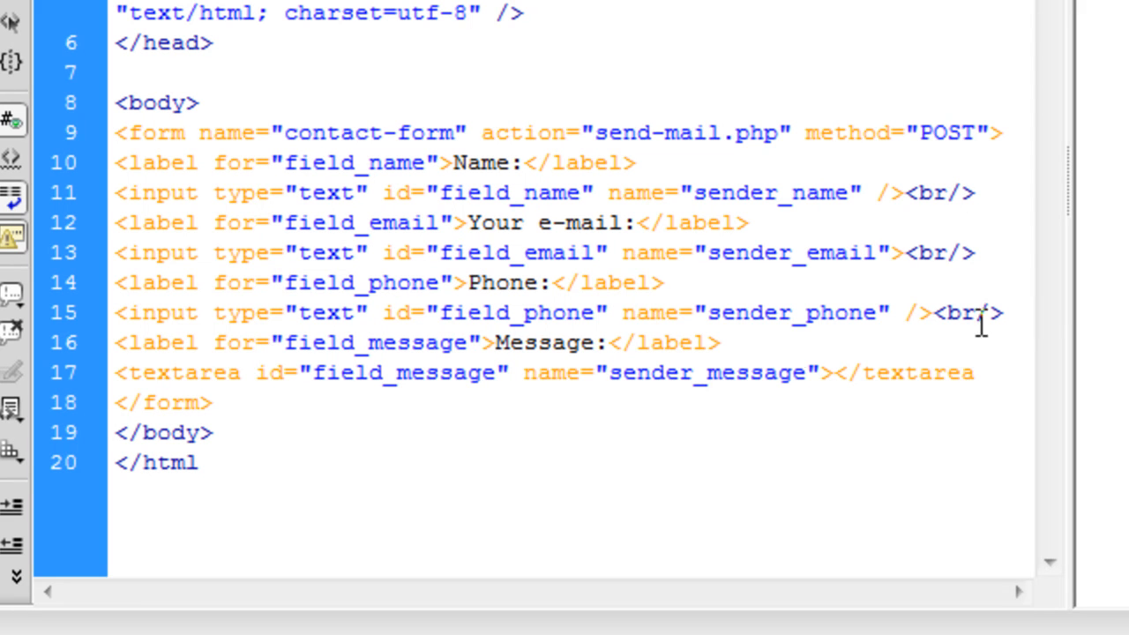
click(972, 372)
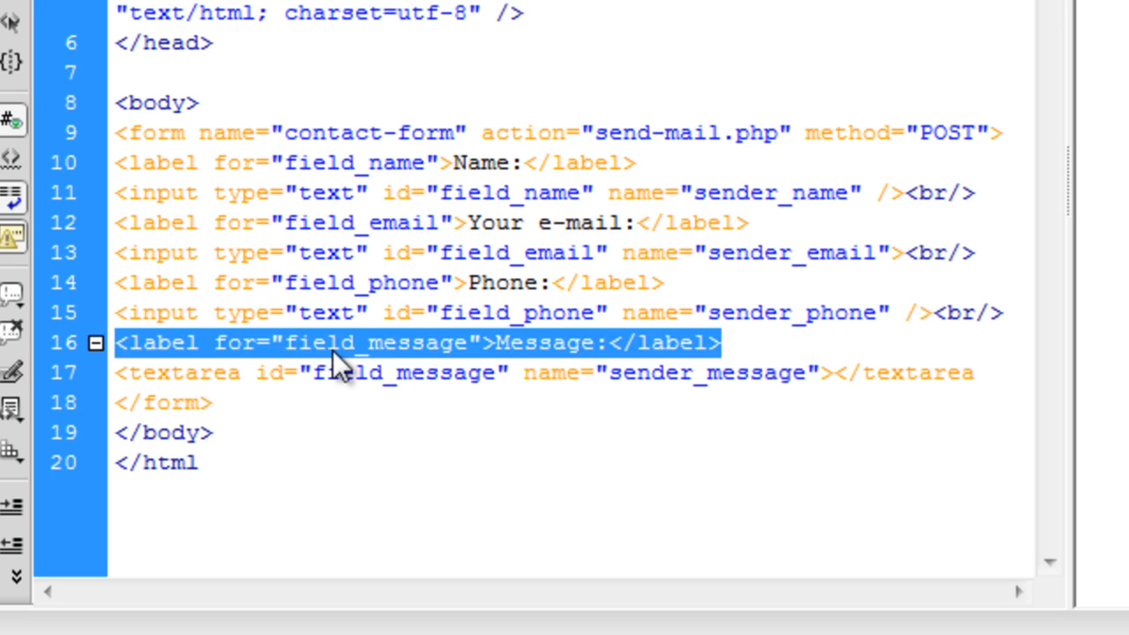
double_click(234, 343)
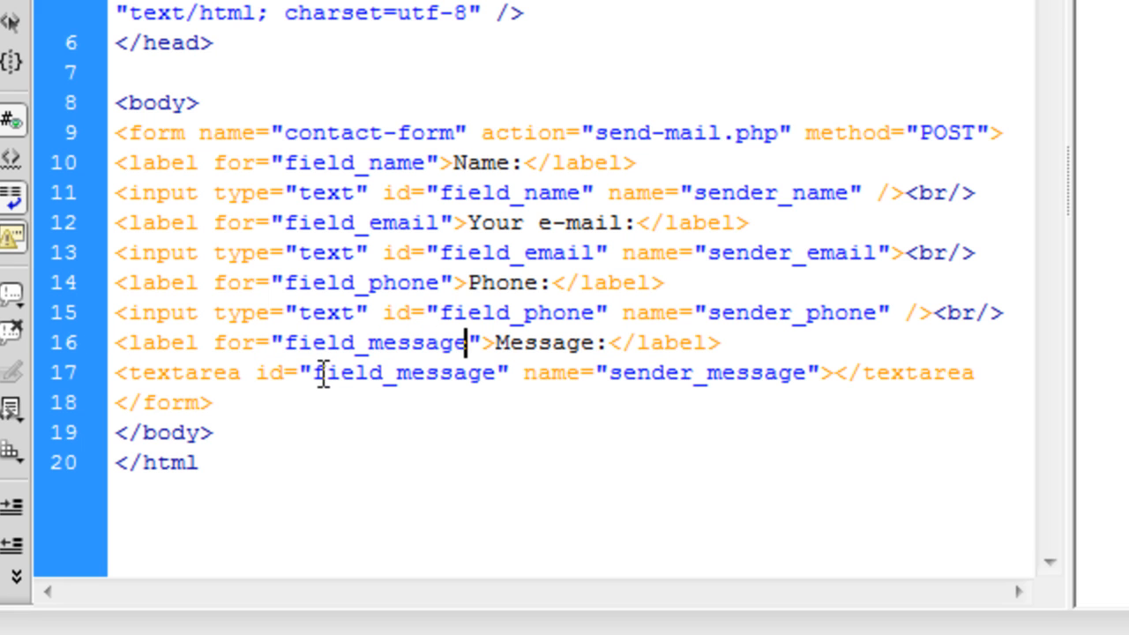
double_click(368, 342)
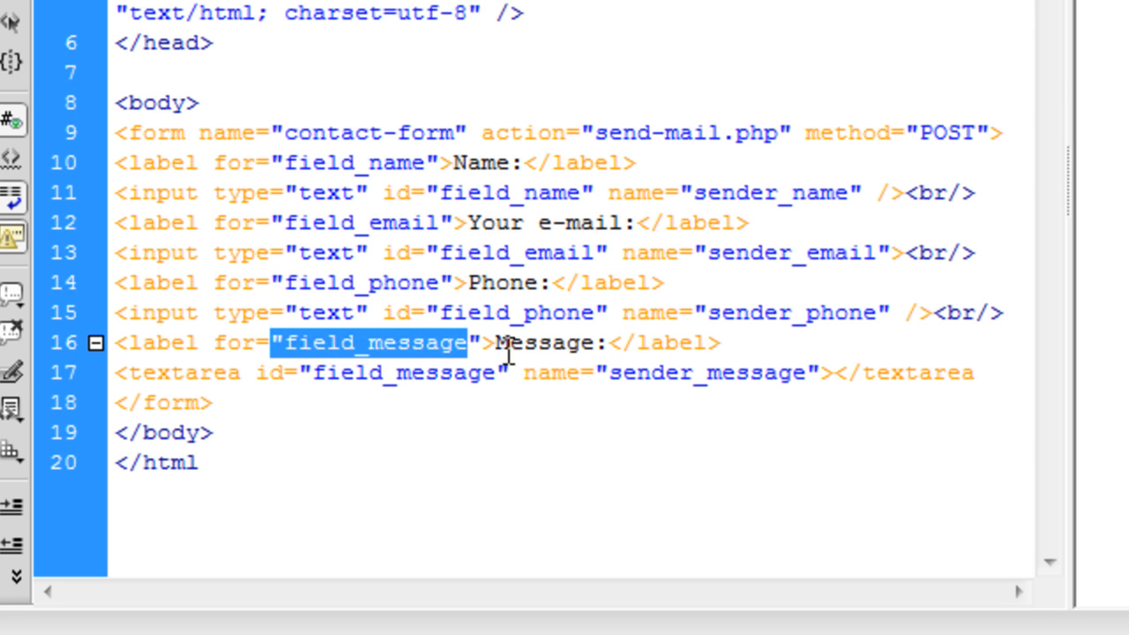
click(423, 500)
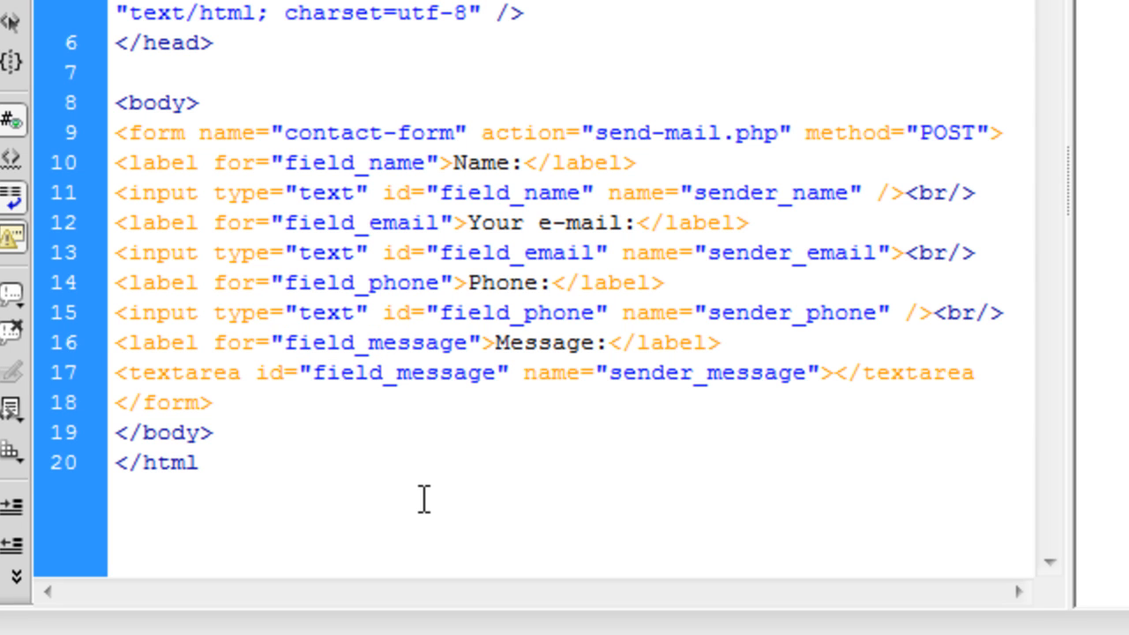
click(522, 342)
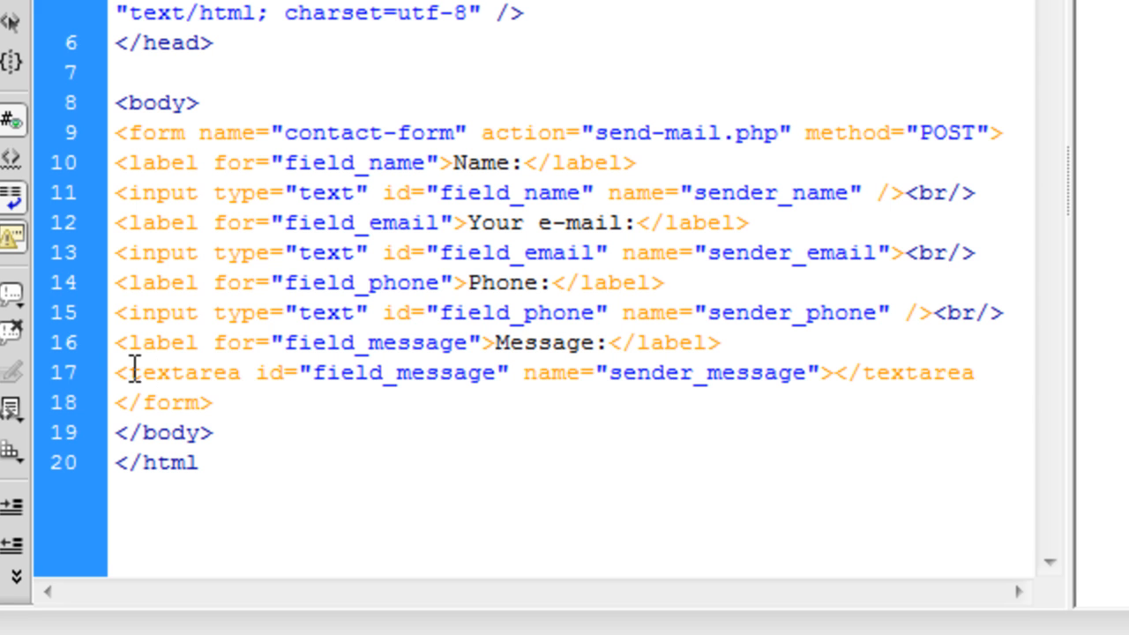
mouse_move(457, 443)
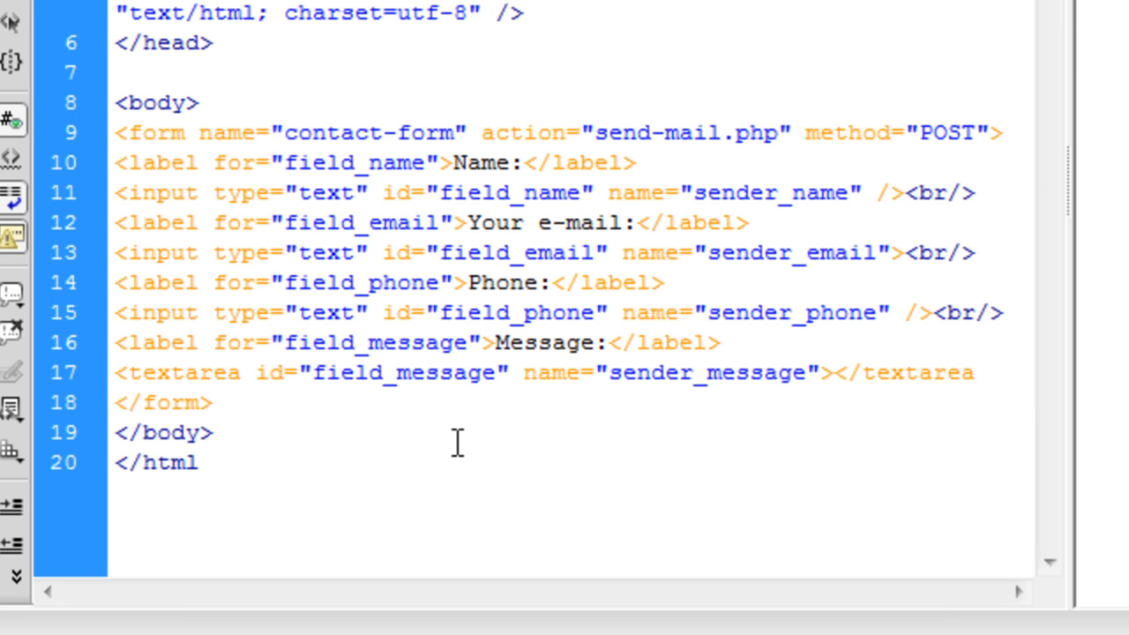
click(209, 403)
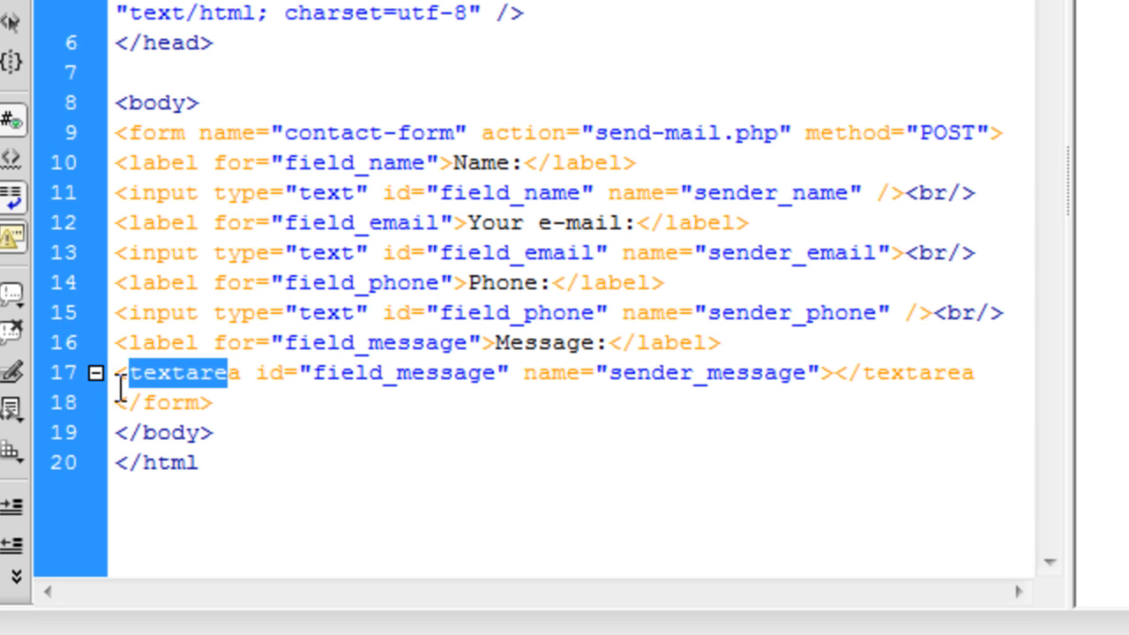
- Close the unclosed textarea tag with > and start a <br/> after it
click(719, 342)
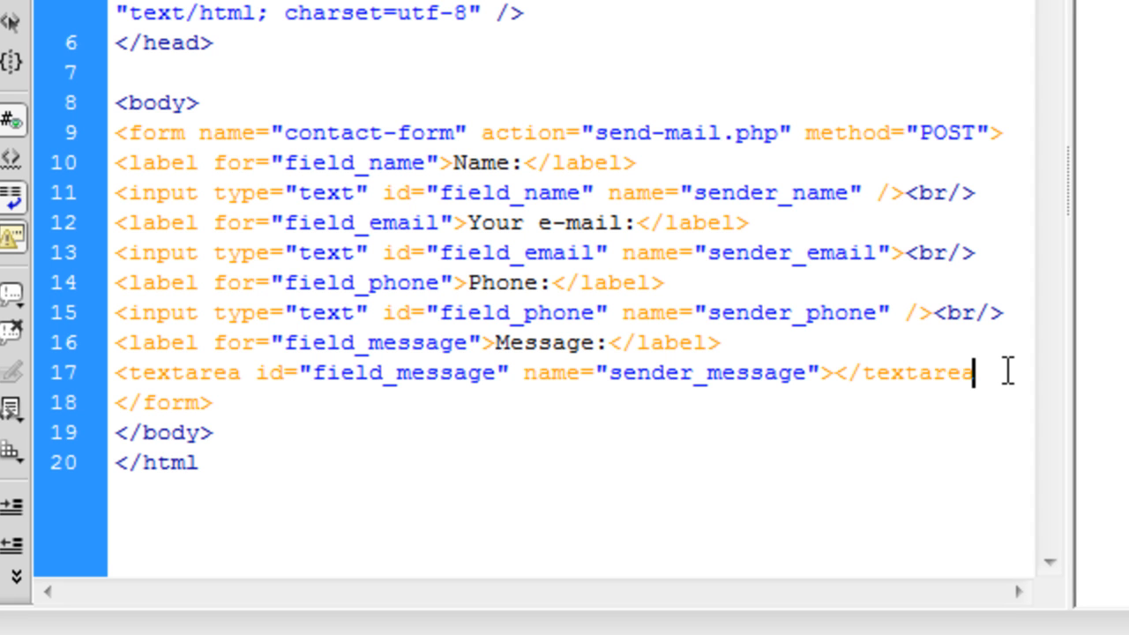
text(>)
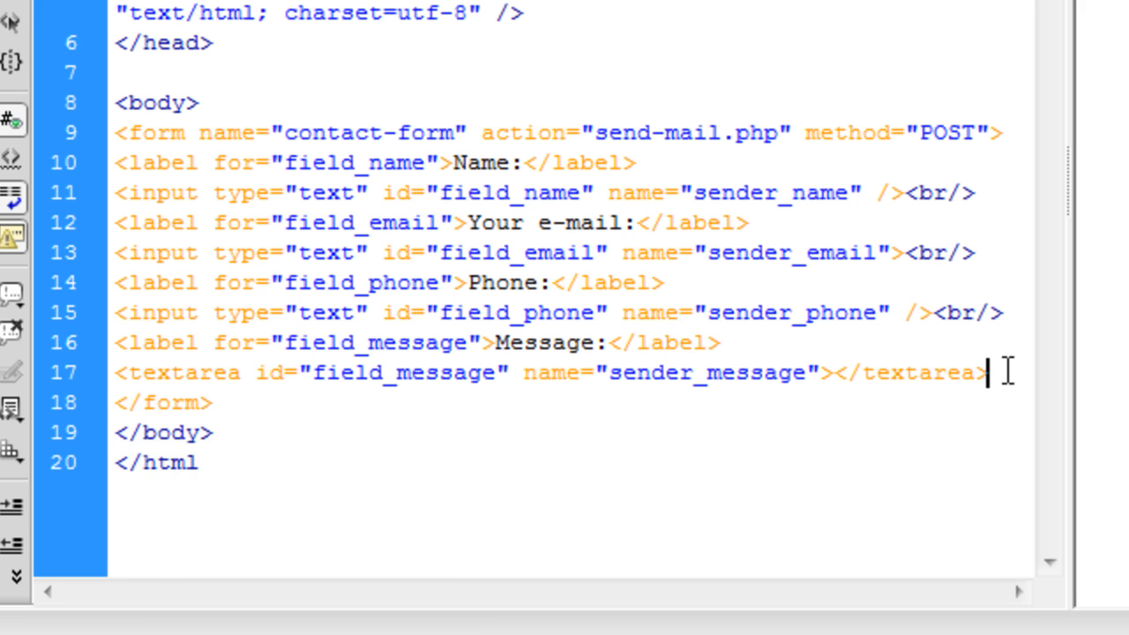
text(<br/>)
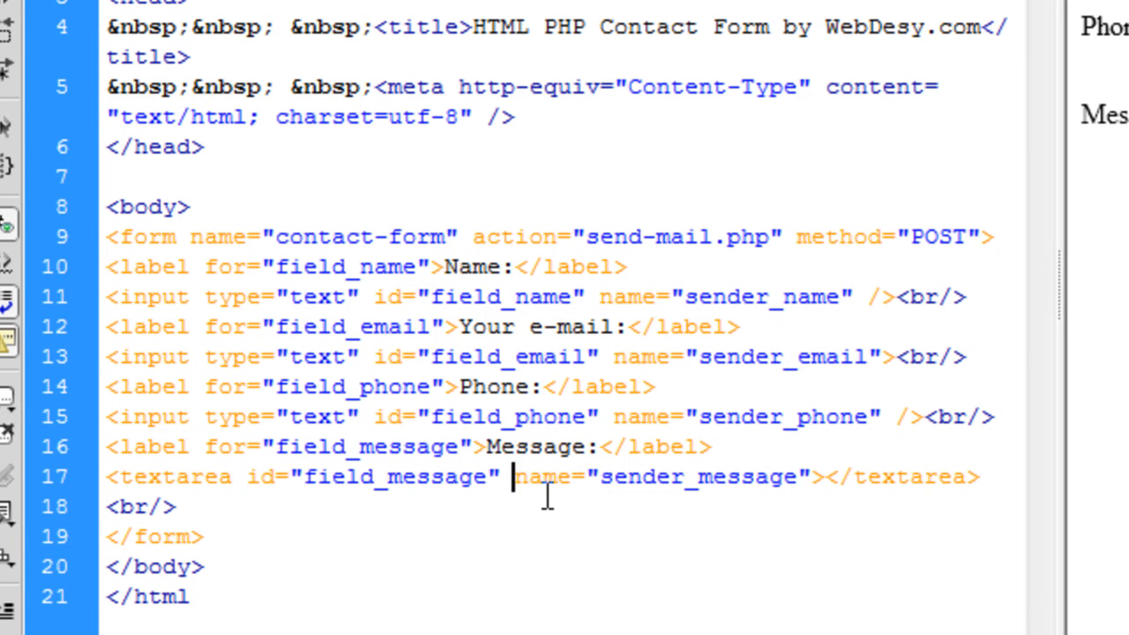
mouse_move(623, 488)
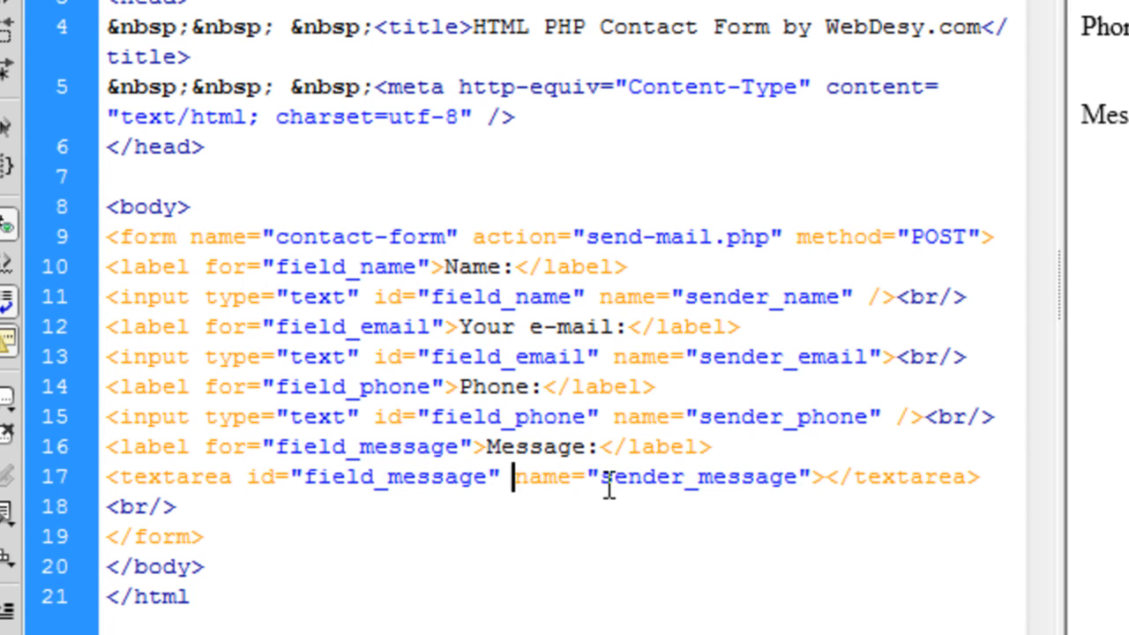
- Type <input type="submit" name="send_message" value="Send"> after the <br/> on line 18
double_click(688, 477)
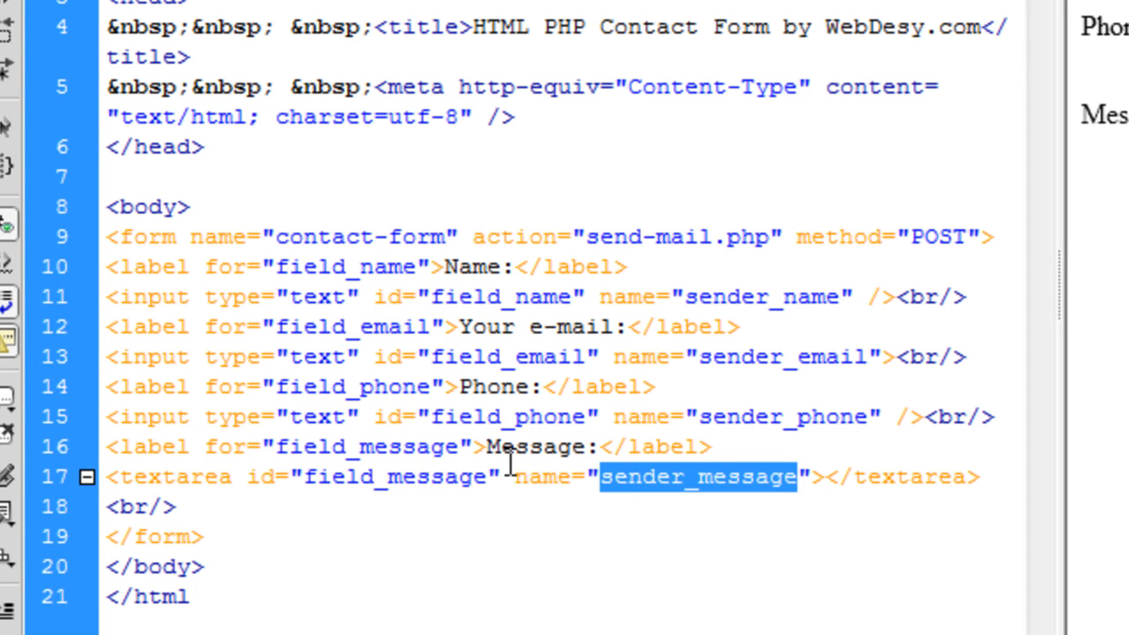
click(705, 507)
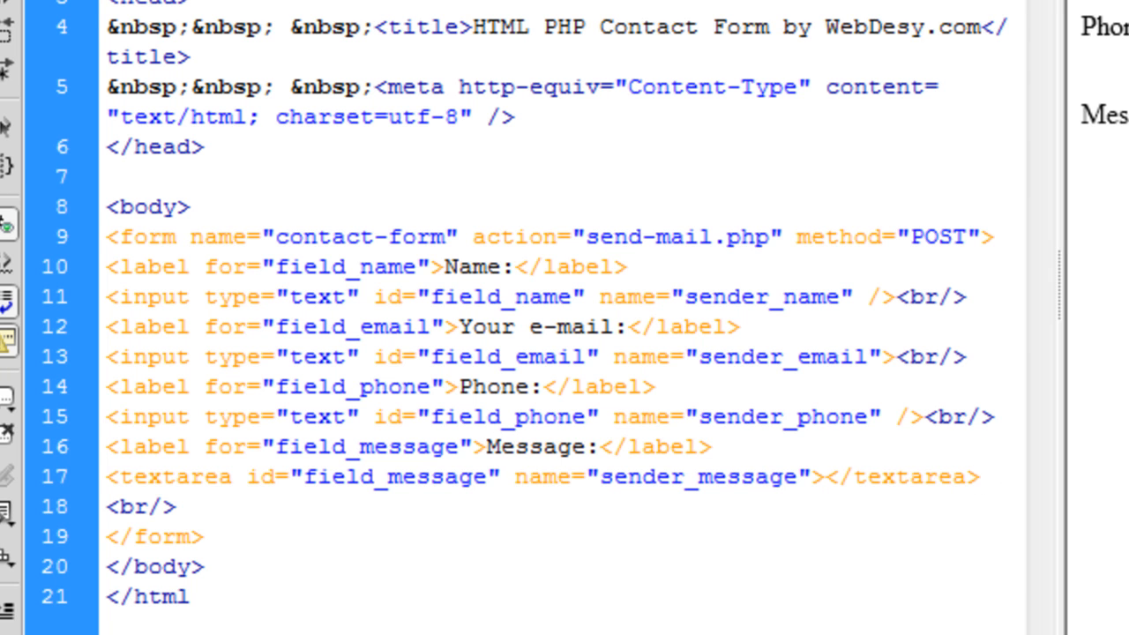
click(977, 478)
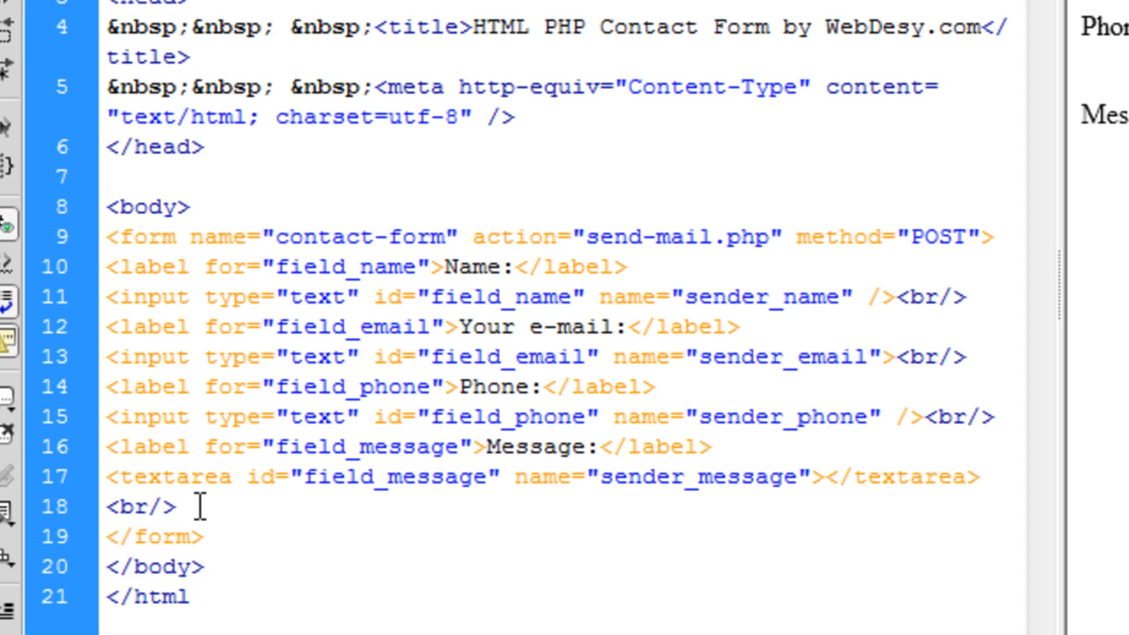
text(<input type="submit" name="send_message" value="Send">)
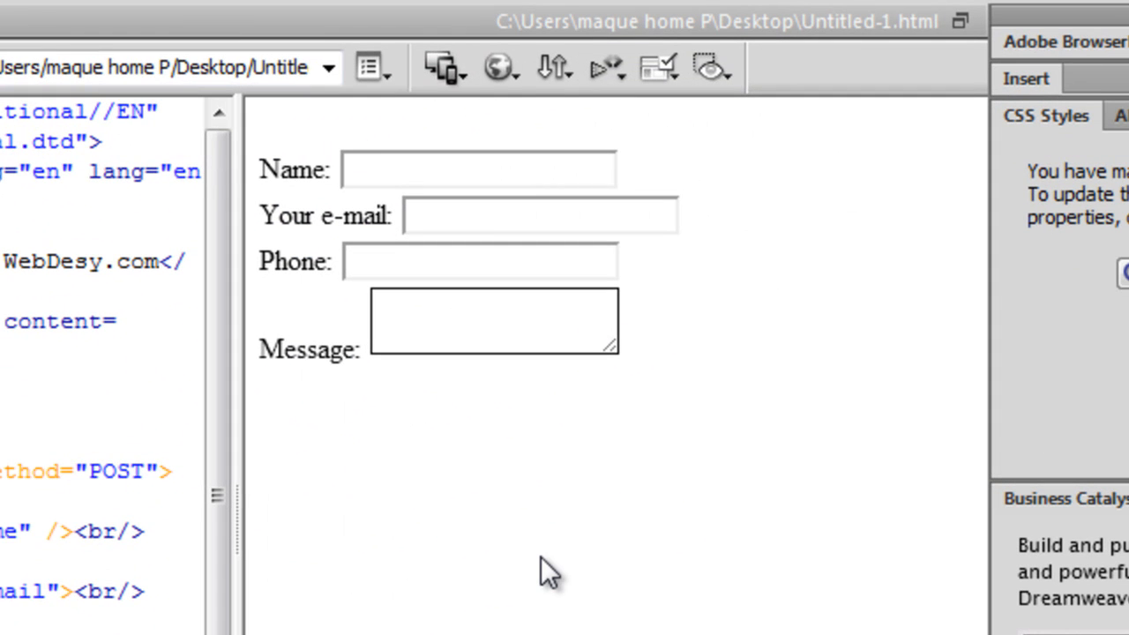
- Refresh Design view to render the updated form
click(303, 393)
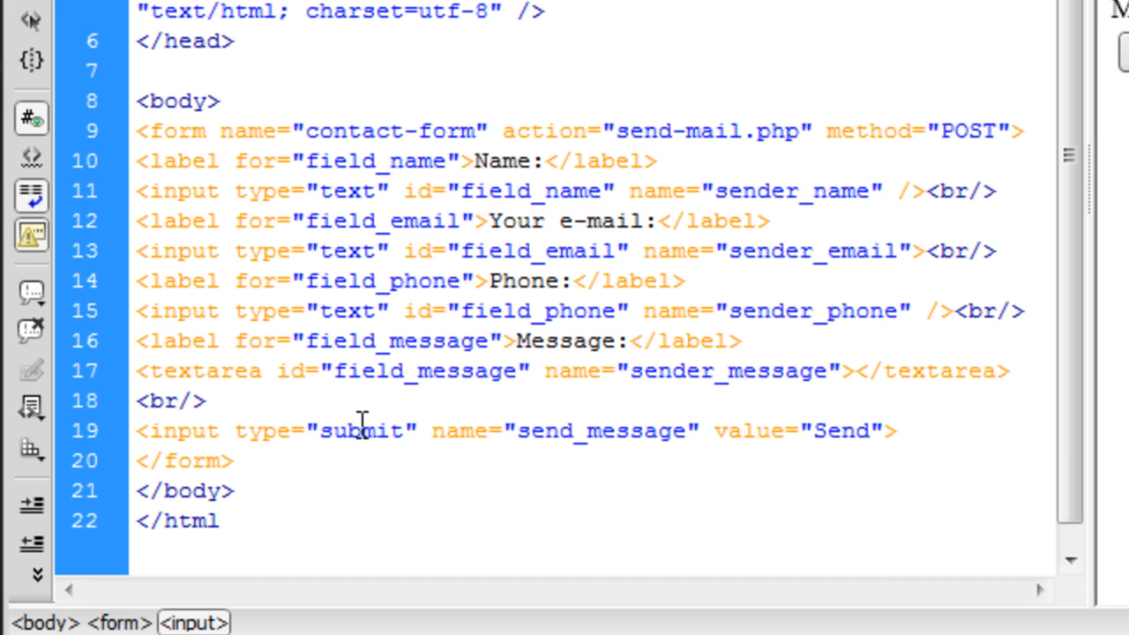
click(231, 489)
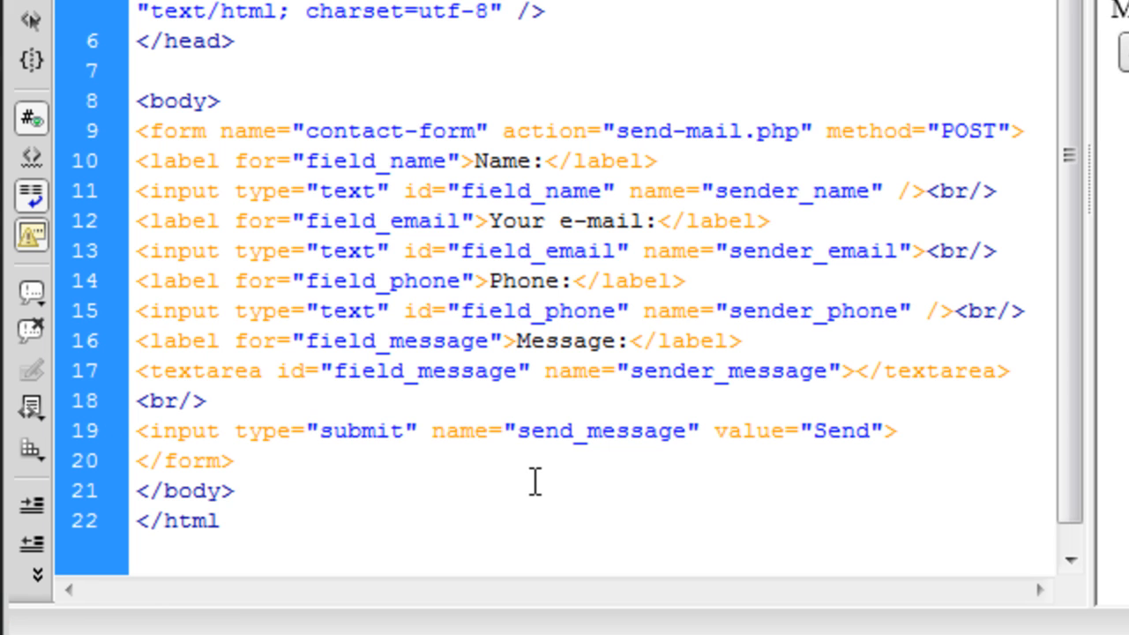
click(233, 491)
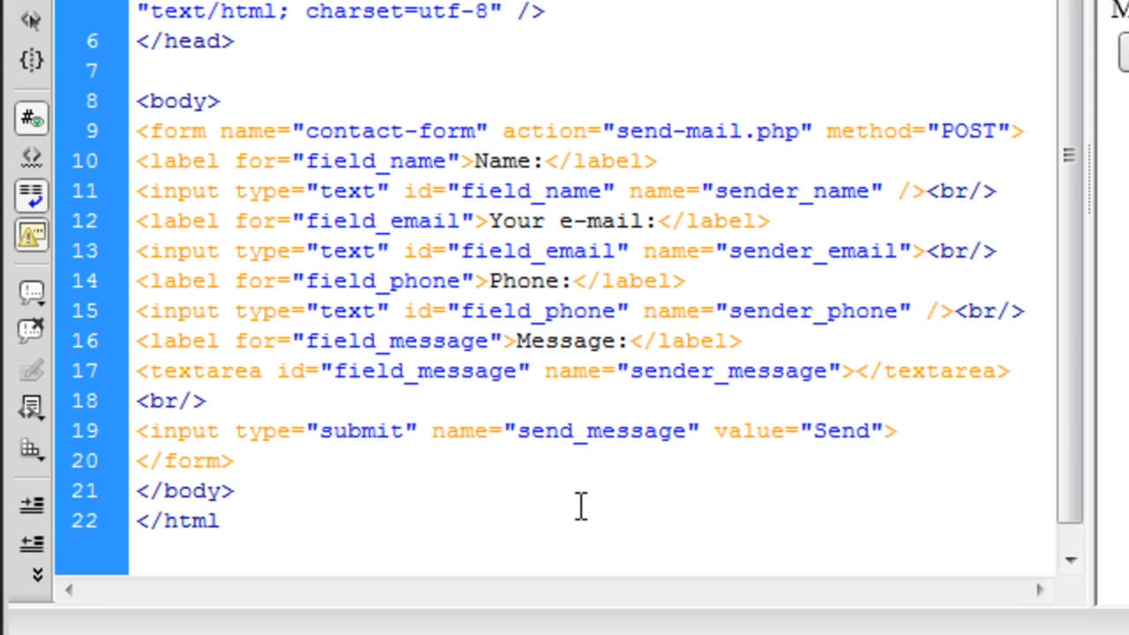
double_click(596, 431)
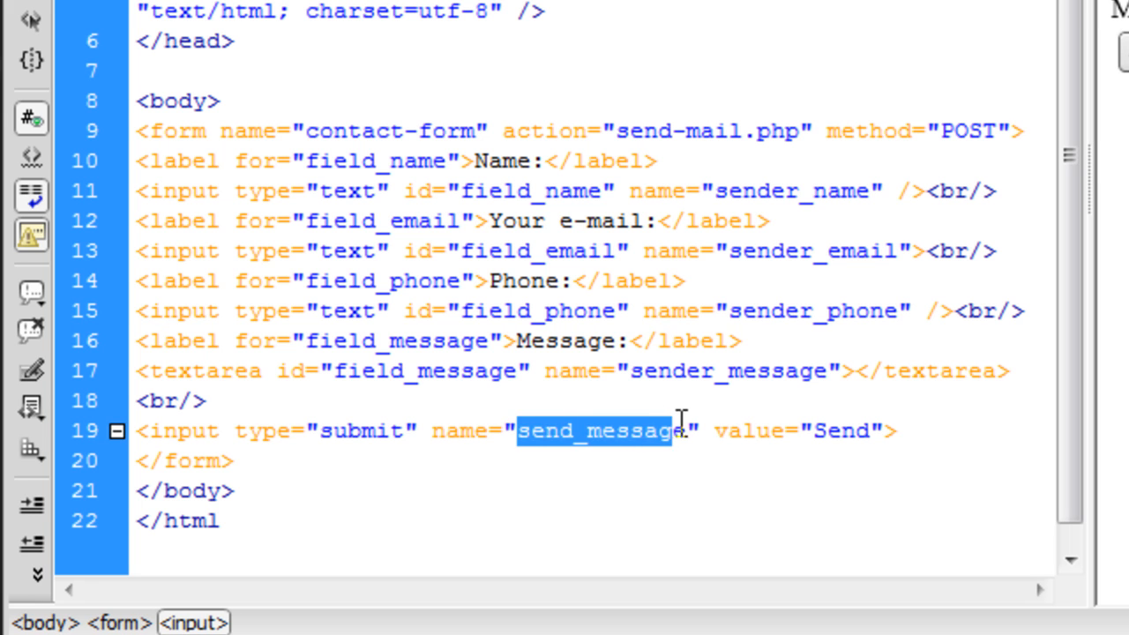
click(727, 430)
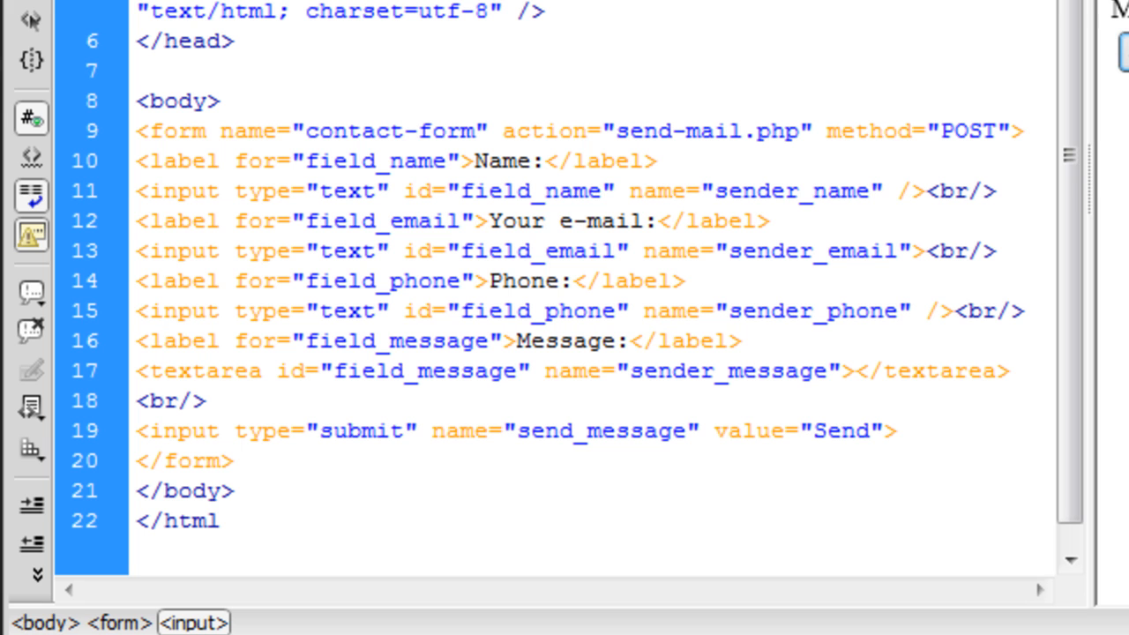
mouse_move(845, 446)
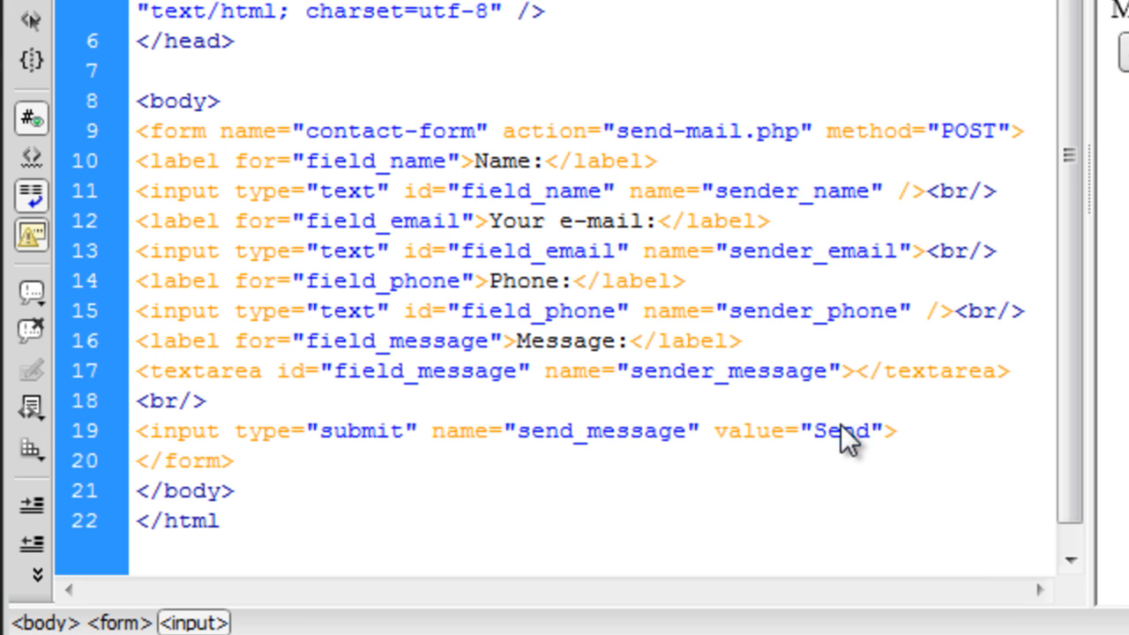
double_click(840, 431)
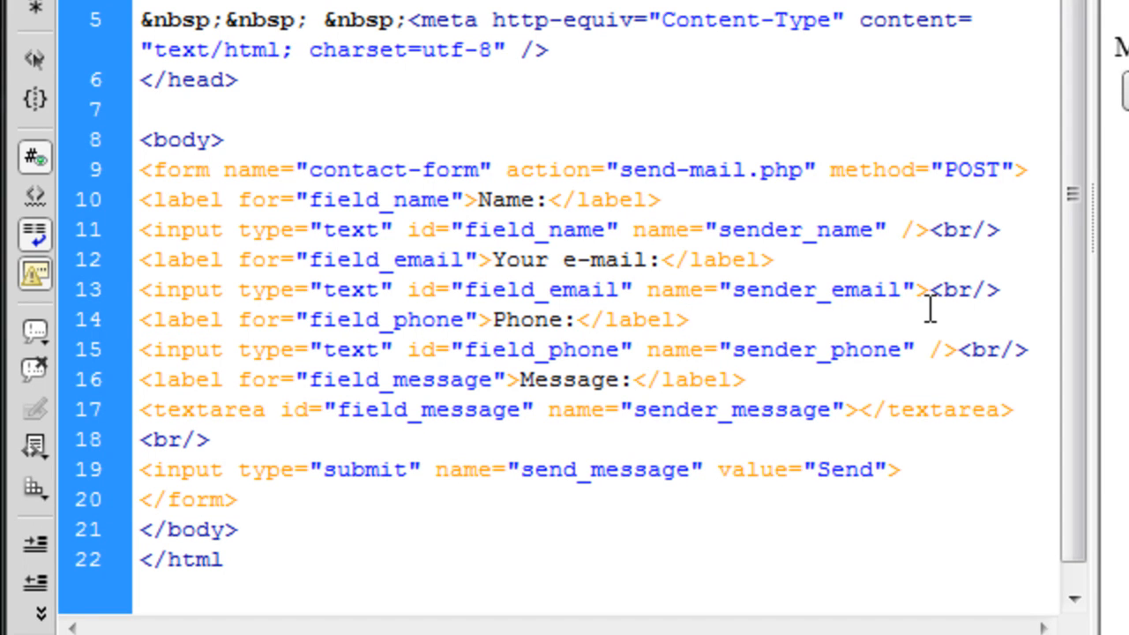
click(690, 319)
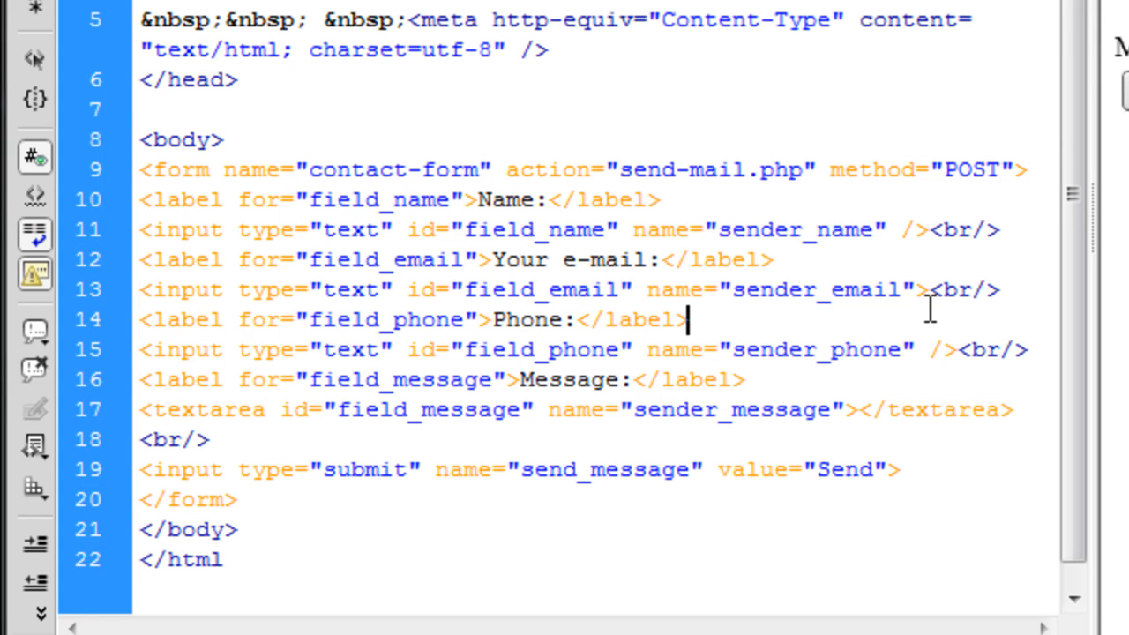